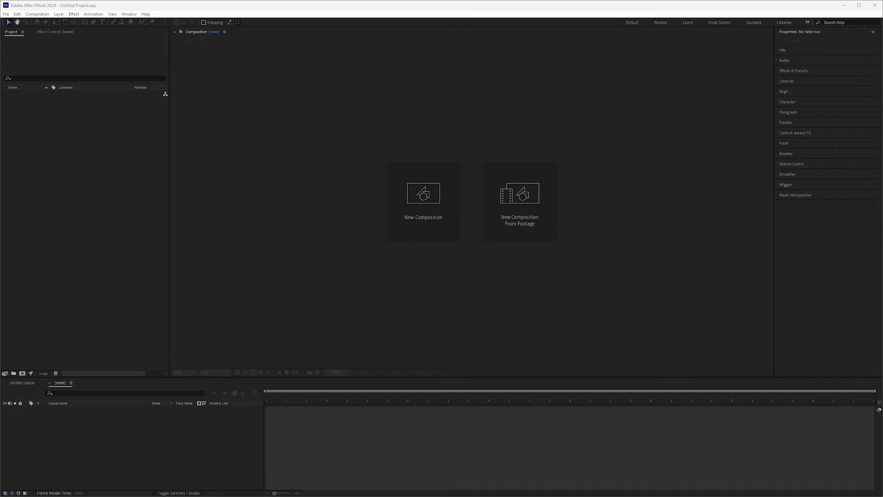
pyautogui.moveTo(507, 277)
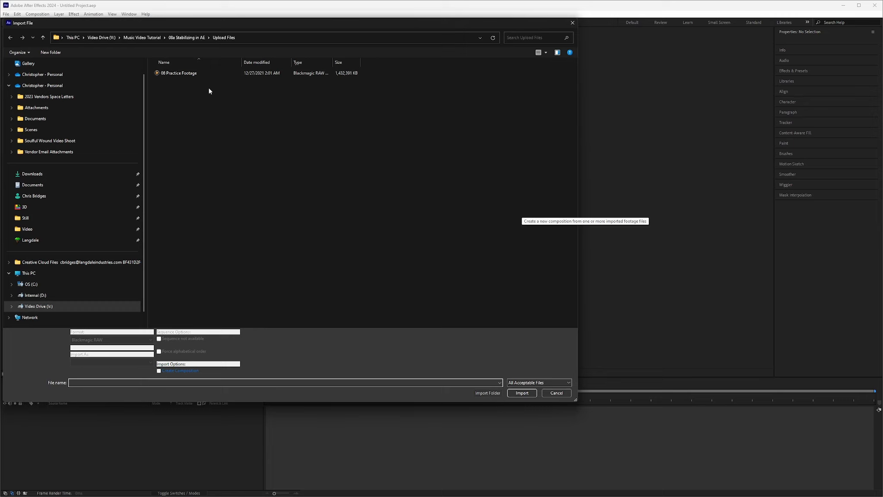
# Import 08 Practice Footage.braw as a new composition, accepting the default alpha interpretation.
pyautogui.click(521, 392)
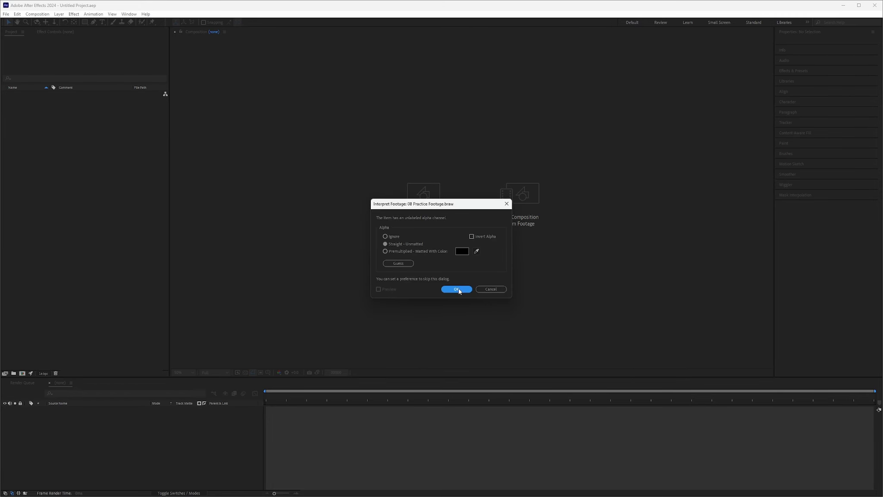
pyautogui.click(456, 289)
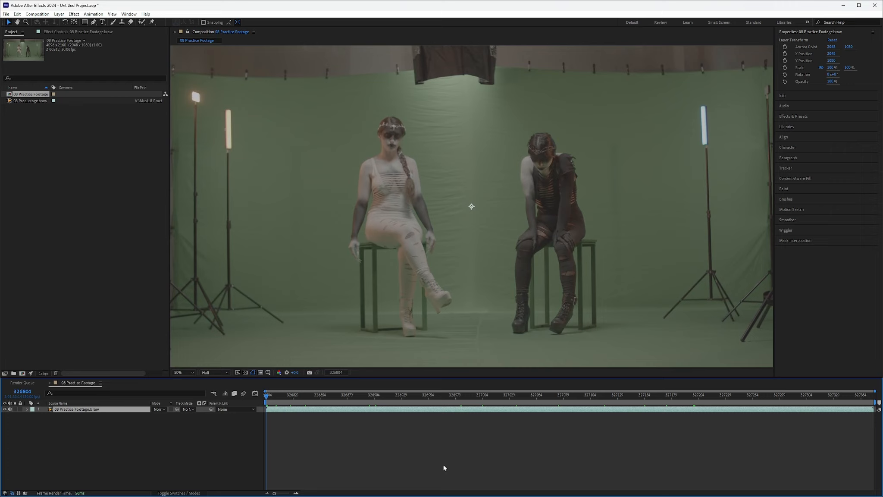
pyautogui.moveTo(269, 399)
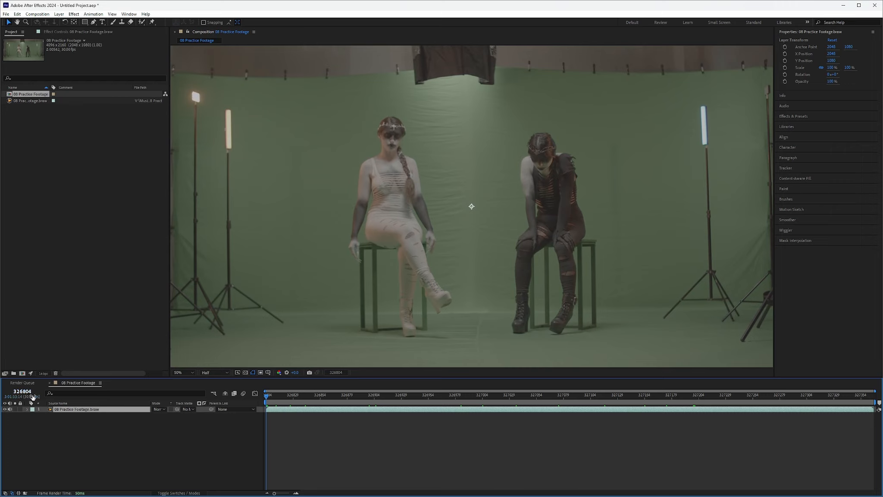
pyautogui.moveTo(266, 399)
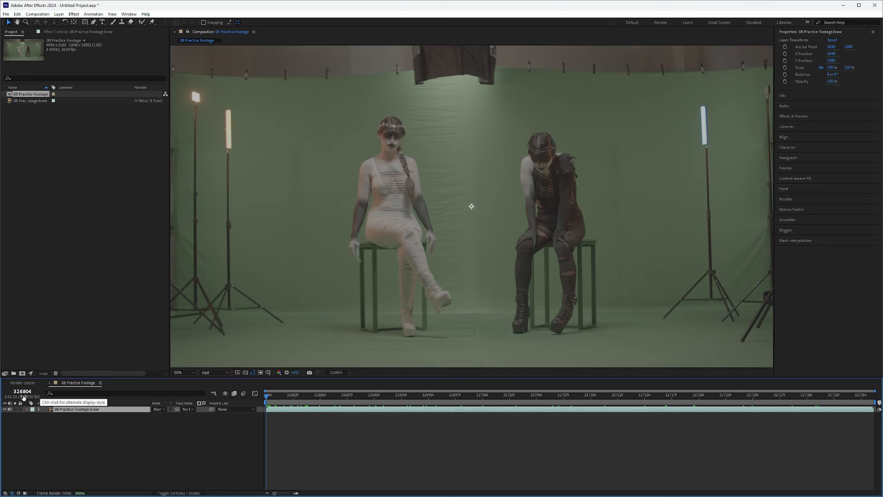
pyautogui.click(22, 391)
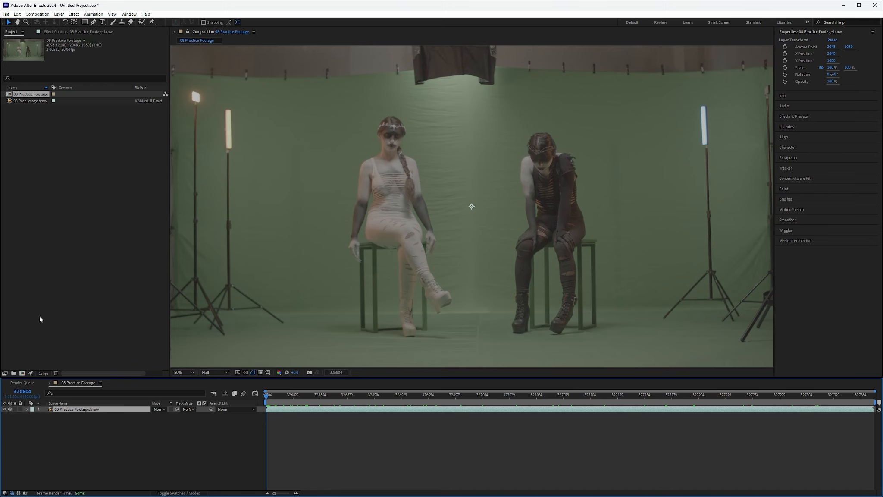
# Set the composition's Start Frame to 1 in Composition Settings.
pyautogui.rightClick(29, 93)
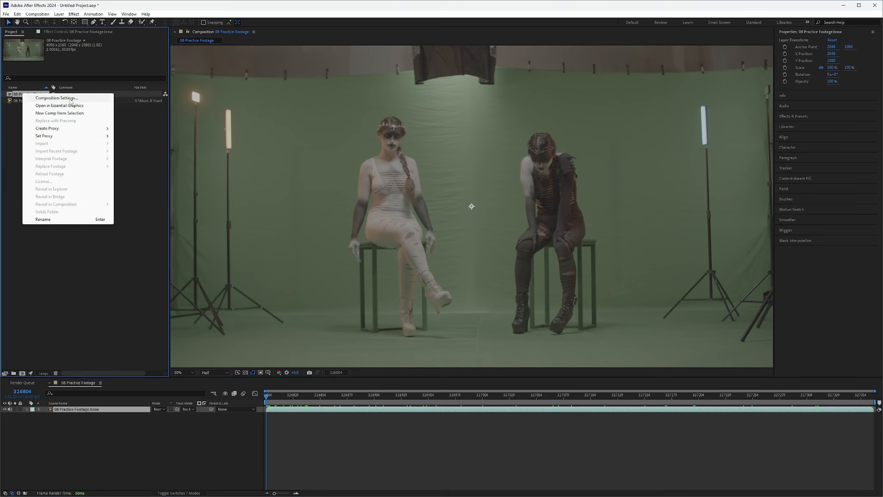
pyautogui.click(57, 97)
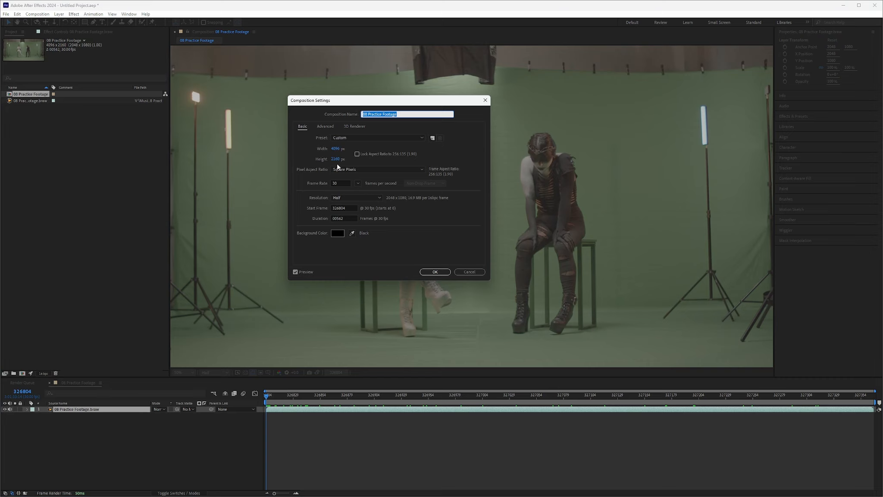
pyautogui.moveTo(329, 212)
pyautogui.write('1')
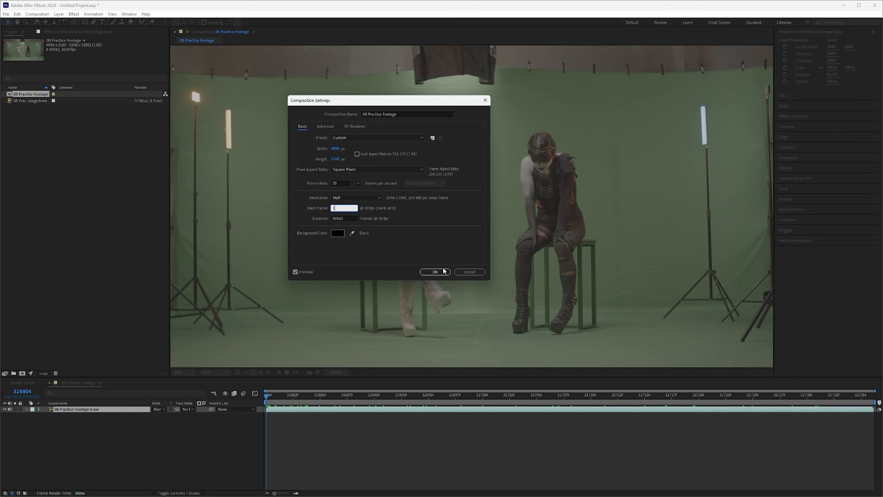
pyautogui.click(434, 272)
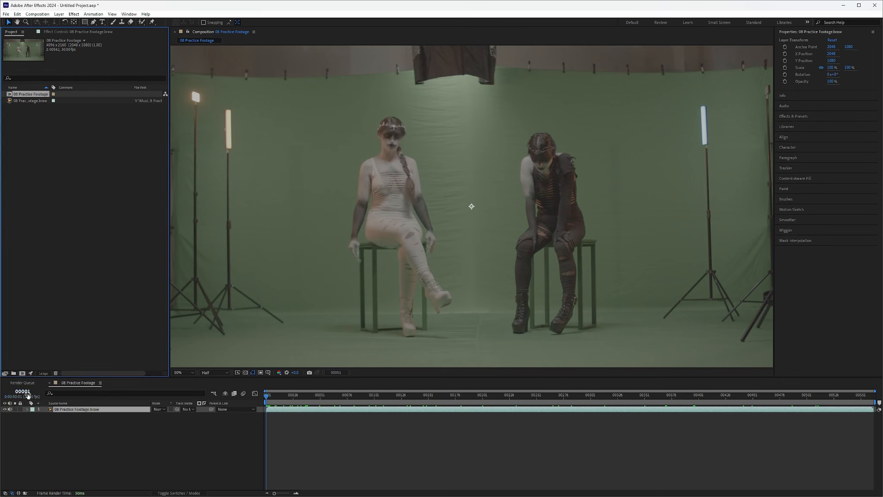
pyautogui.click(270, 394)
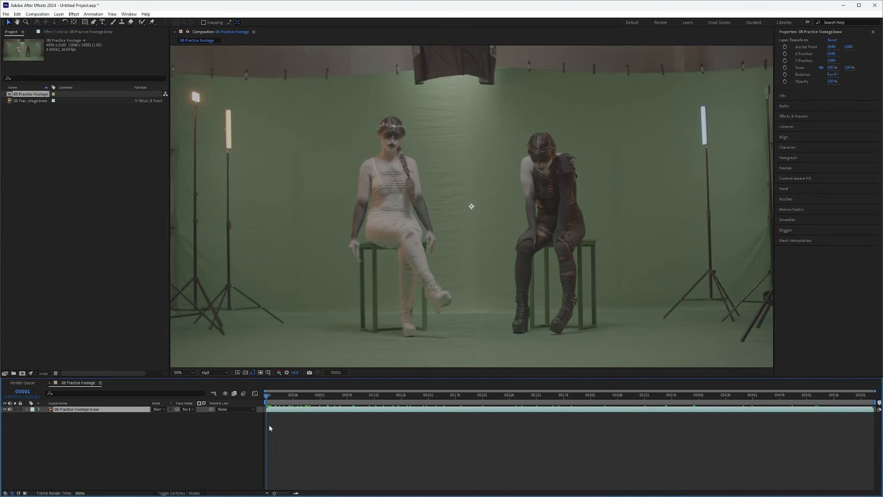
# Set the work area end at frame 96 and trim the composition to it.
pyautogui.click(364, 394)
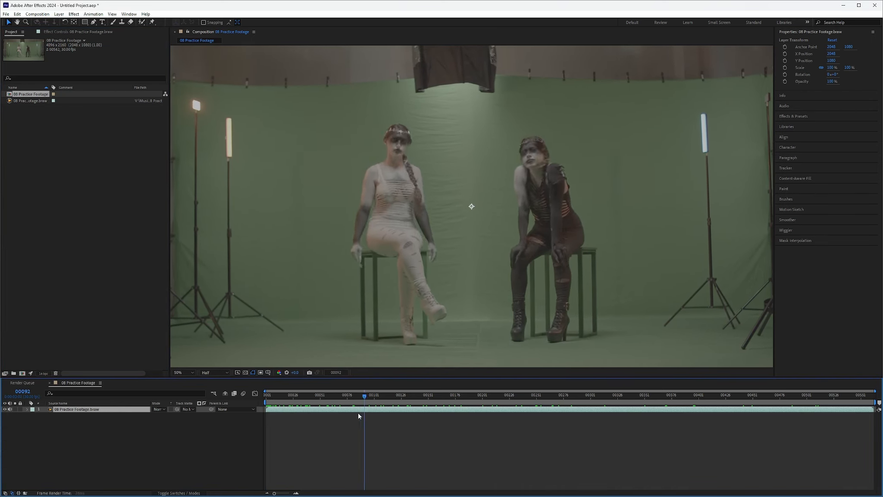
pyautogui.click(266, 394)
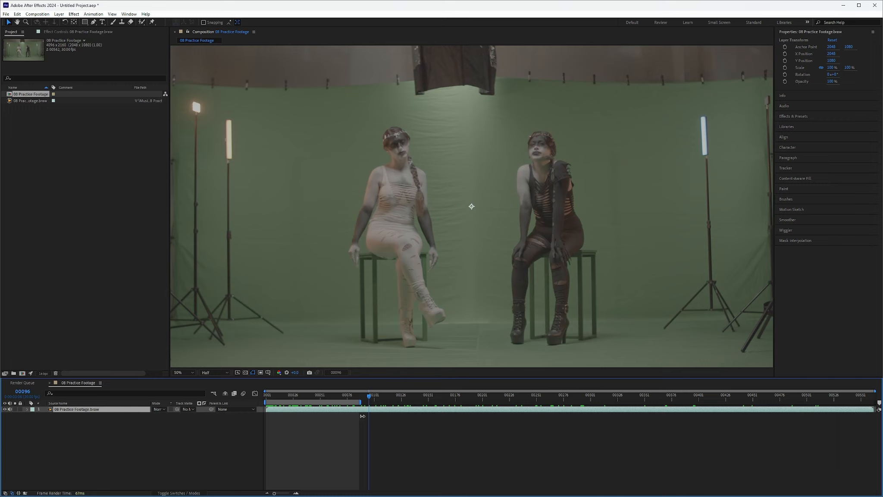
pyautogui.rightClick(369, 404)
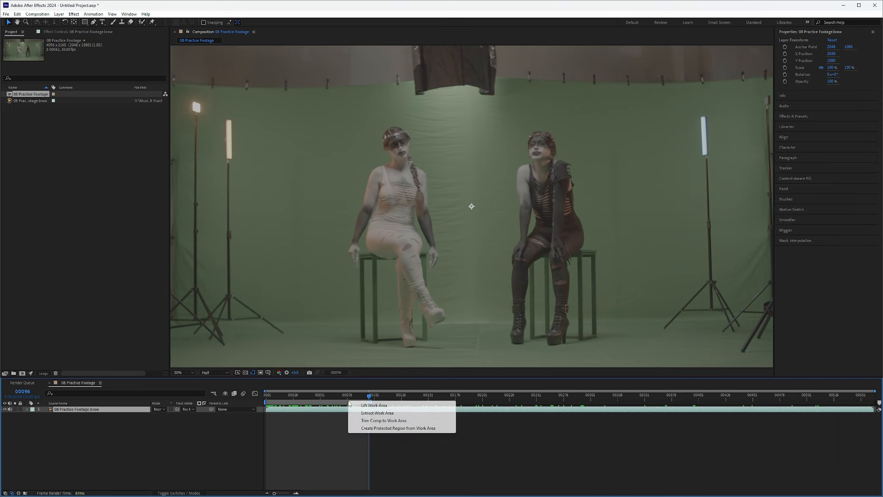
pyautogui.click(384, 420)
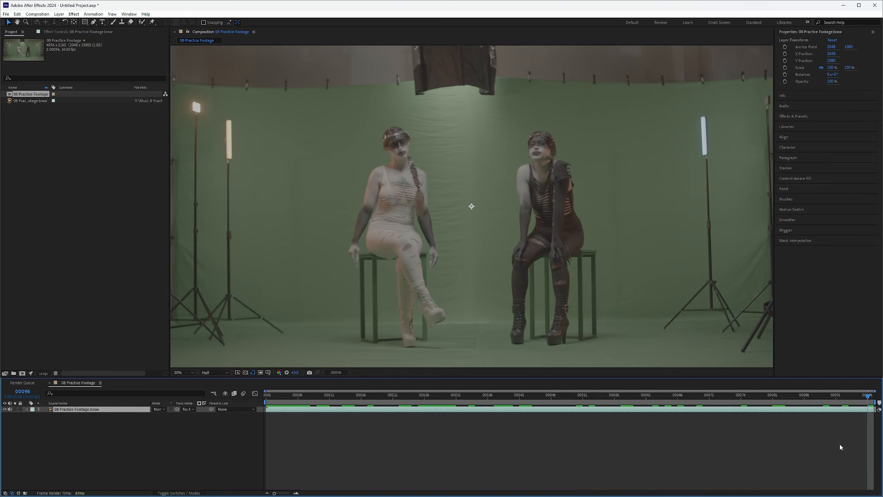
# Preview the trimmed clip twice, ending back on the first frame.
pyautogui.click(277, 398)
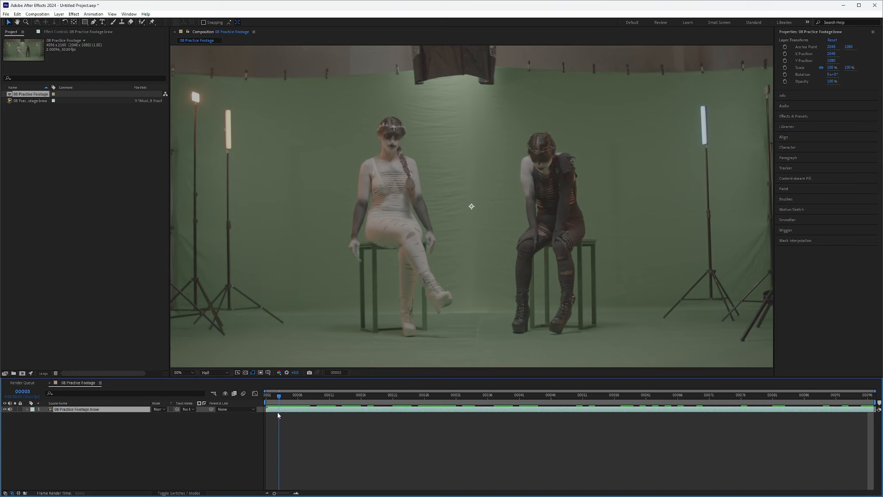
pyautogui.click(298, 395)
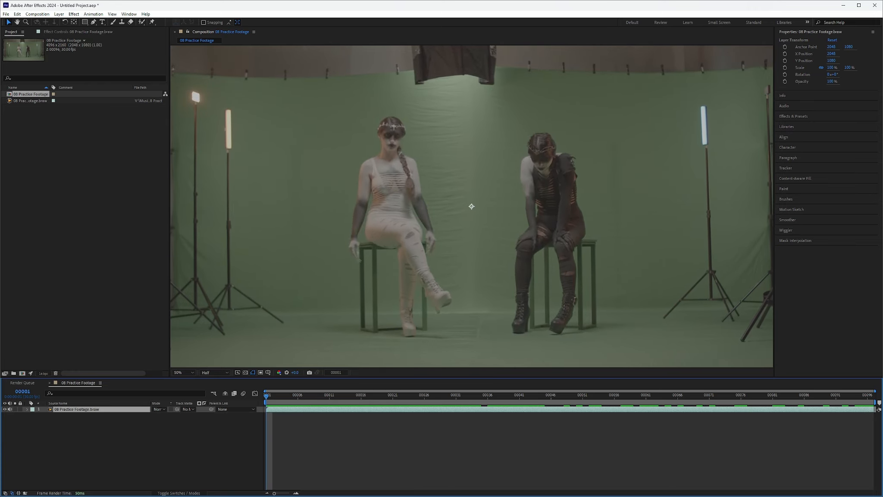
pyautogui.click(266, 394)
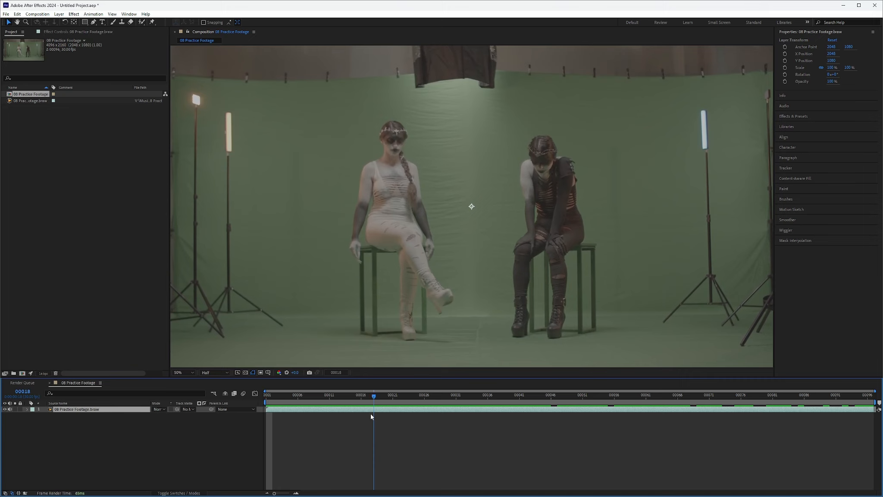
pyautogui.press('Home')
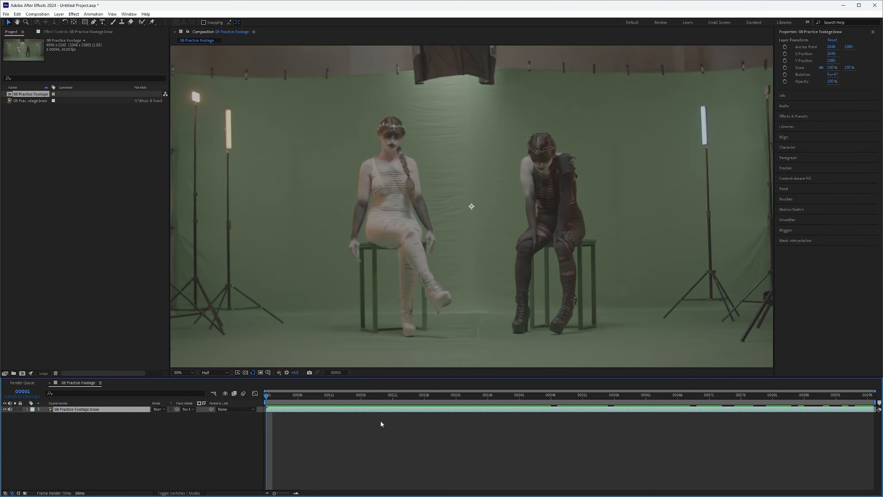
pyautogui.moveTo(276, 302)
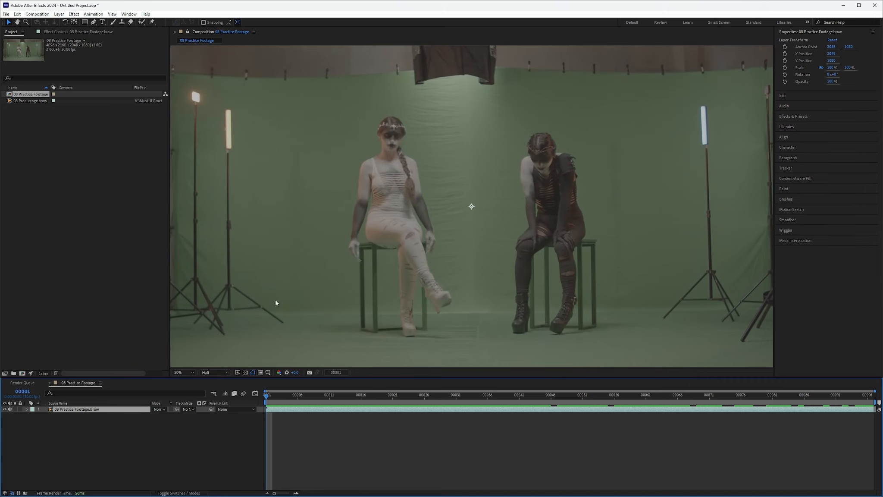
pyautogui.moveTo(298, 304)
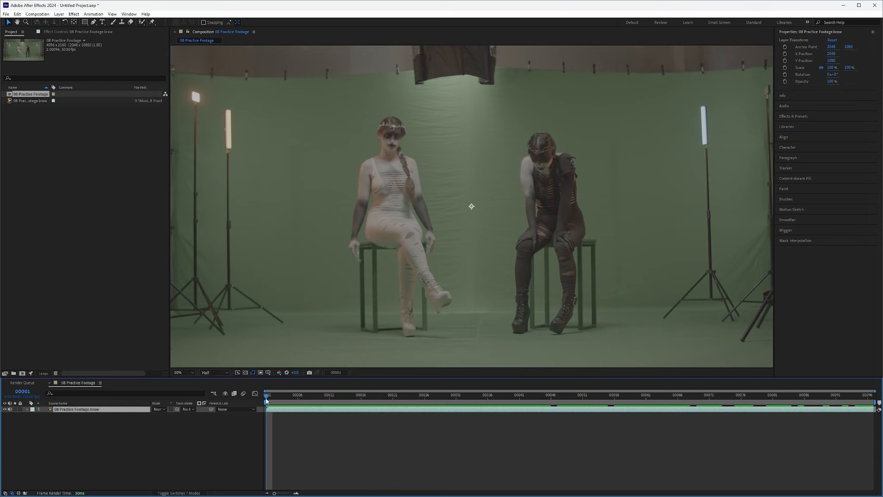
pyautogui.click(372, 394)
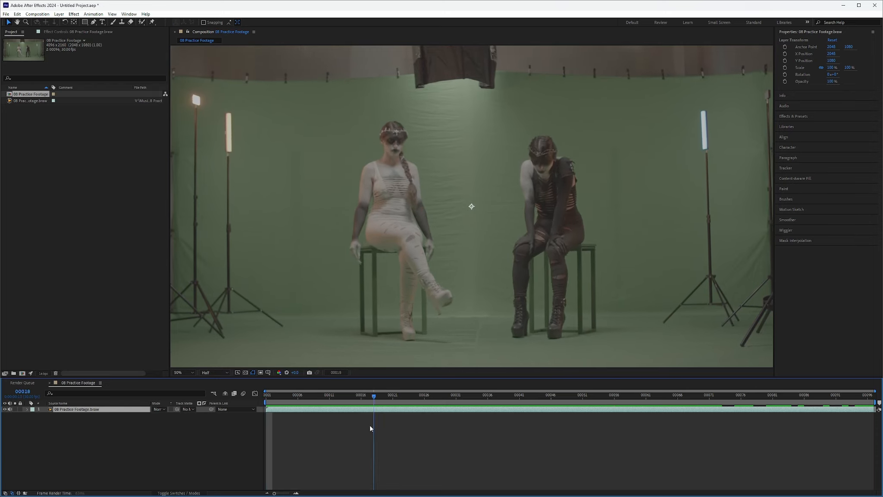
pyautogui.click(268, 394)
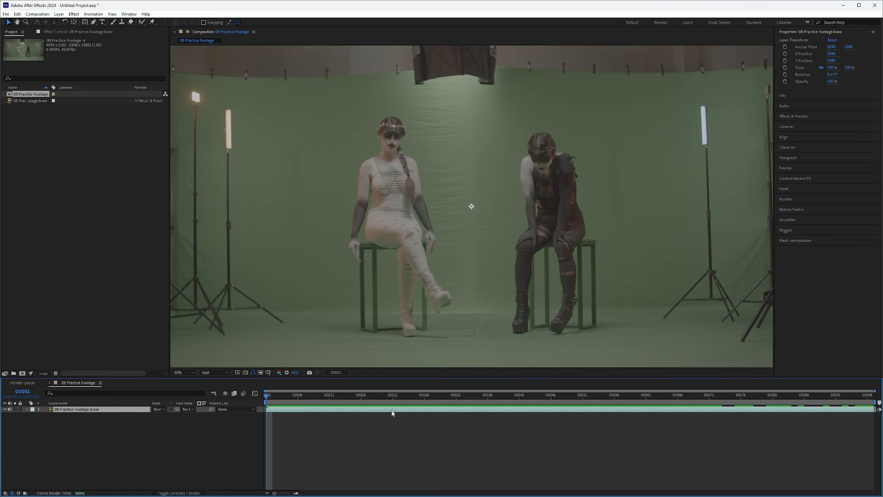
pyautogui.moveTo(360, 279)
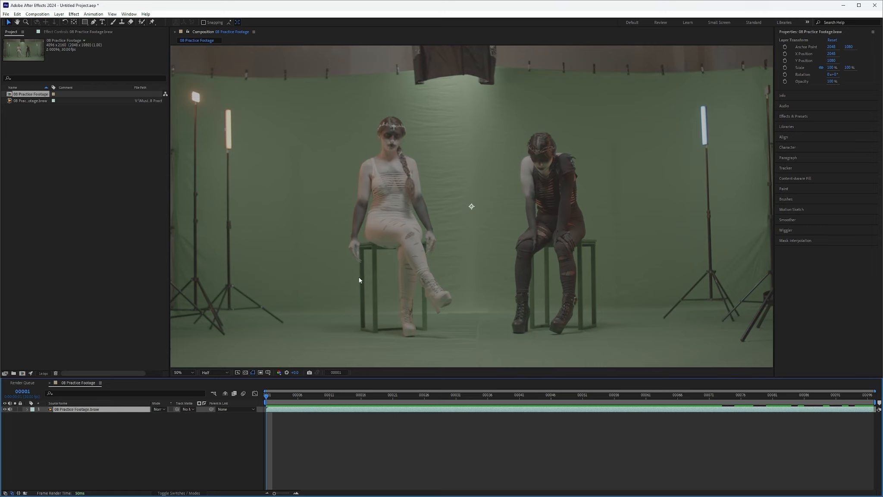
pyautogui.moveTo(418, 350)
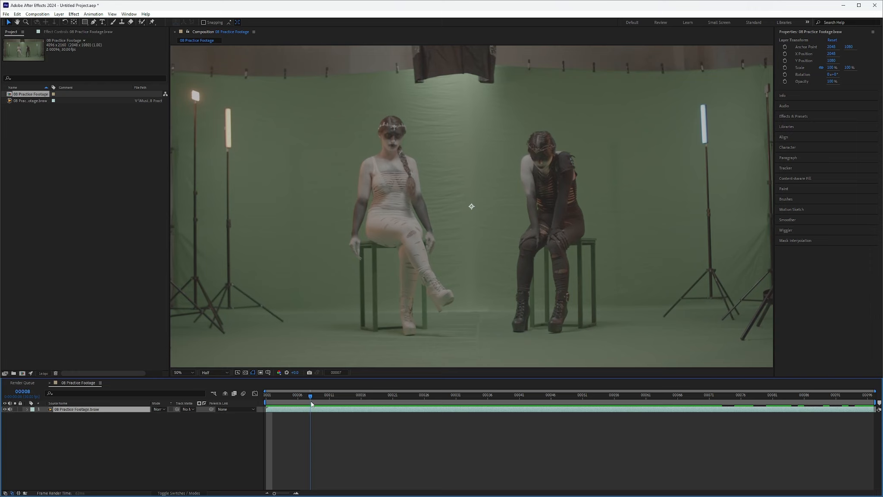
pyautogui.click(461, 394)
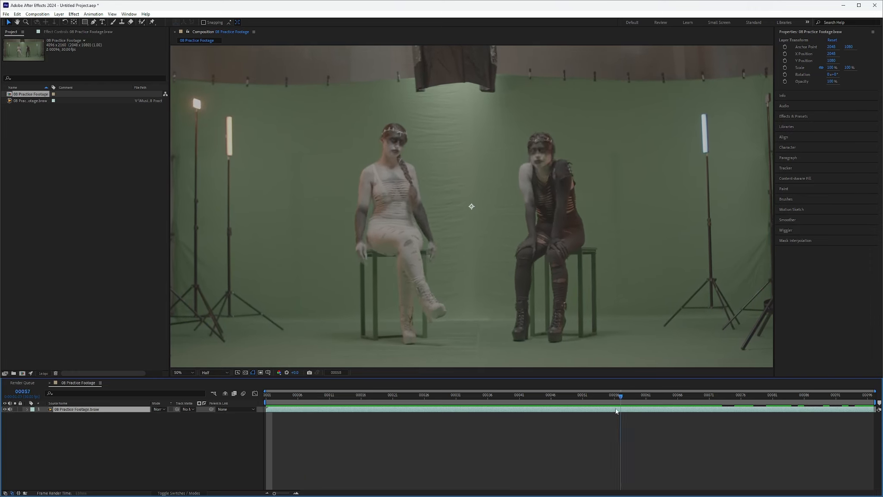
pyautogui.click(392, 397)
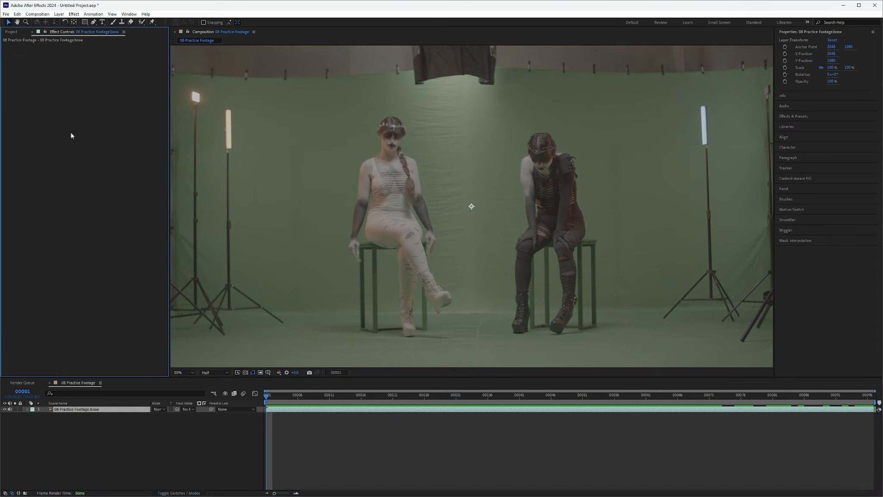
# Launch the Mocha Pro UI from the footage layer's Effect Controls.
pyautogui.click(73, 14)
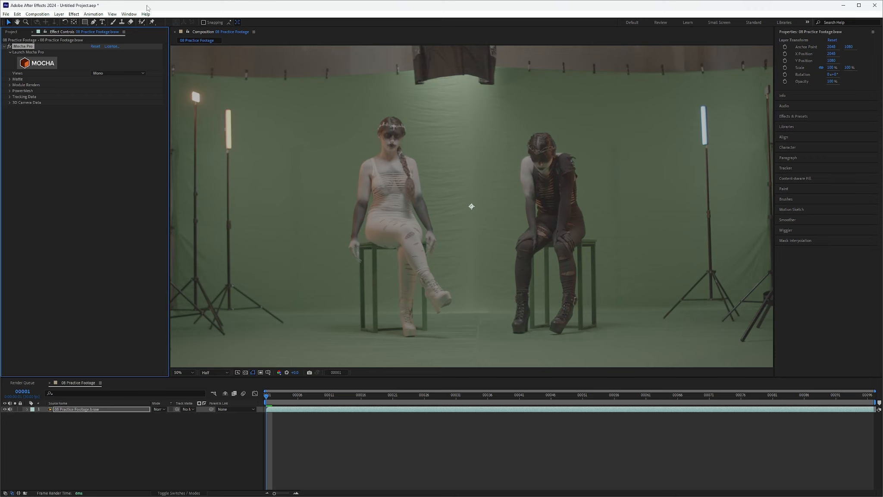
pyautogui.moveTo(269, 177)
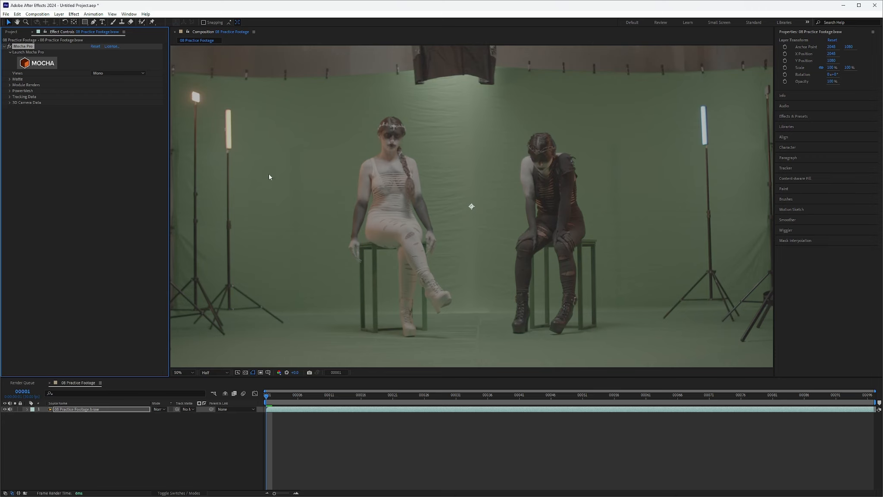
pyautogui.moveTo(69, 170)
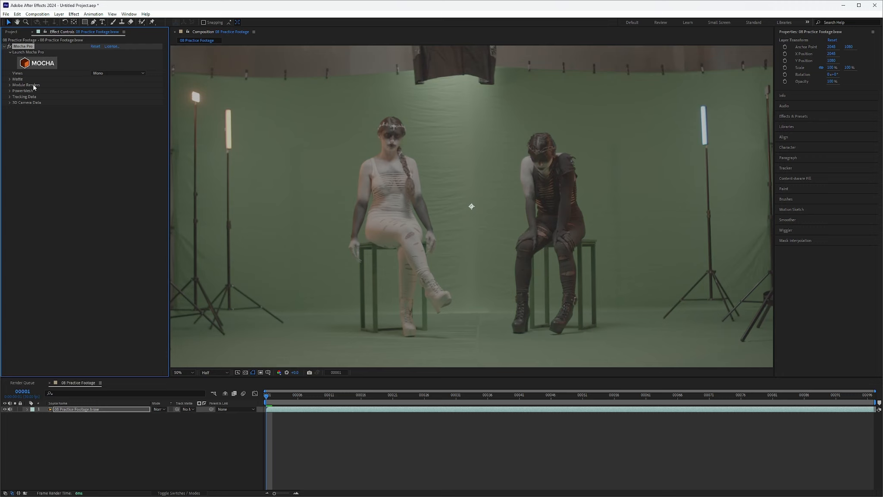
pyautogui.moveTo(35, 57)
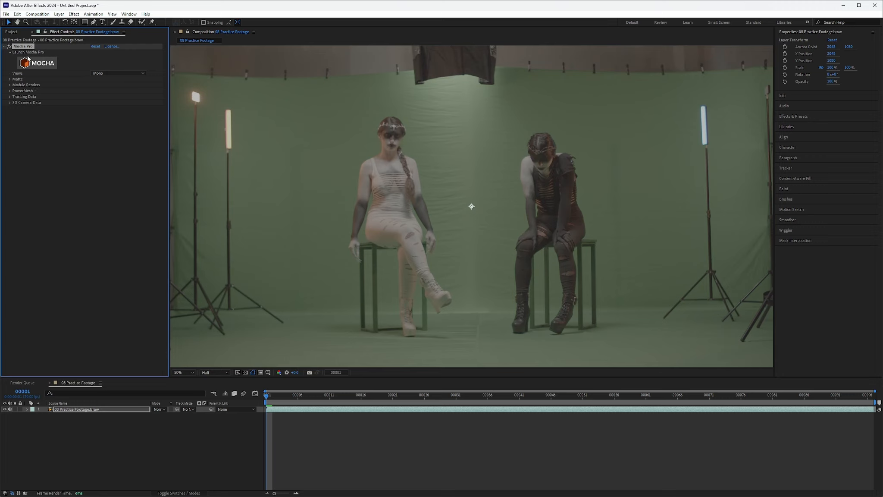
pyautogui.moveTo(82, 202)
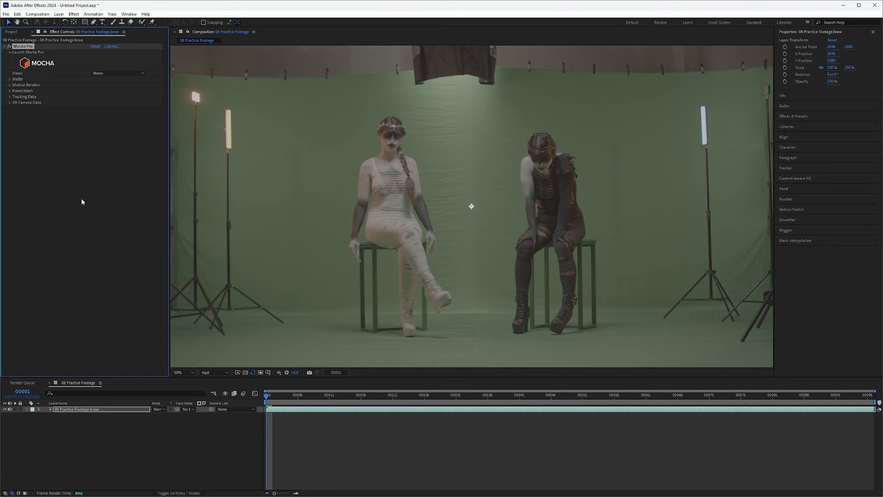
pyautogui.moveTo(210, 378)
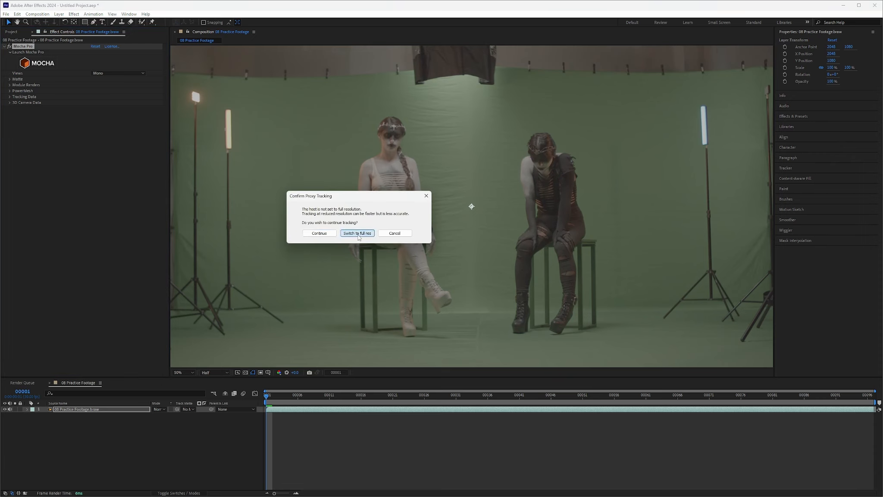
# Switch Mocha to full resolution, play the clip, then return to frame 1.
pyautogui.click(318, 234)
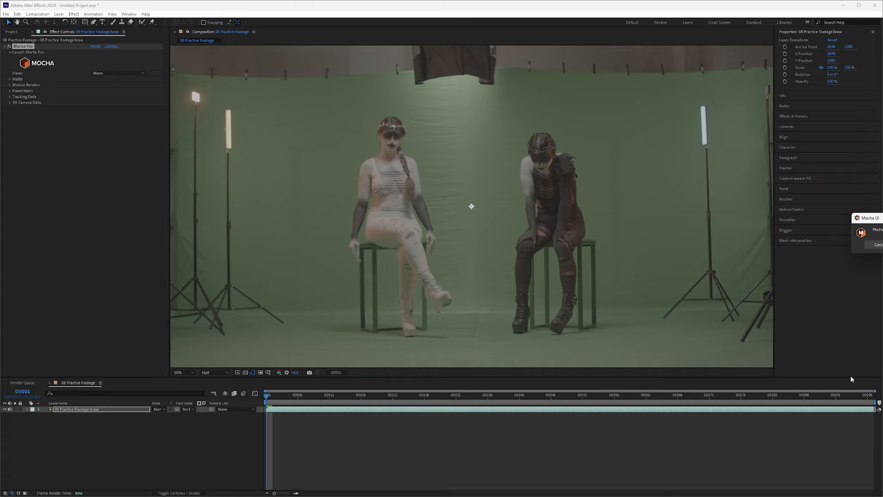
pyautogui.click(861, 231)
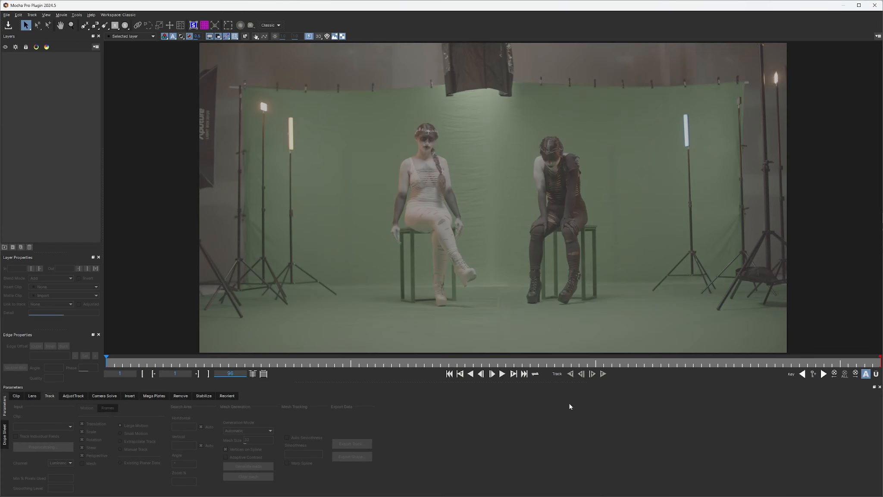
pyautogui.click(501, 373)
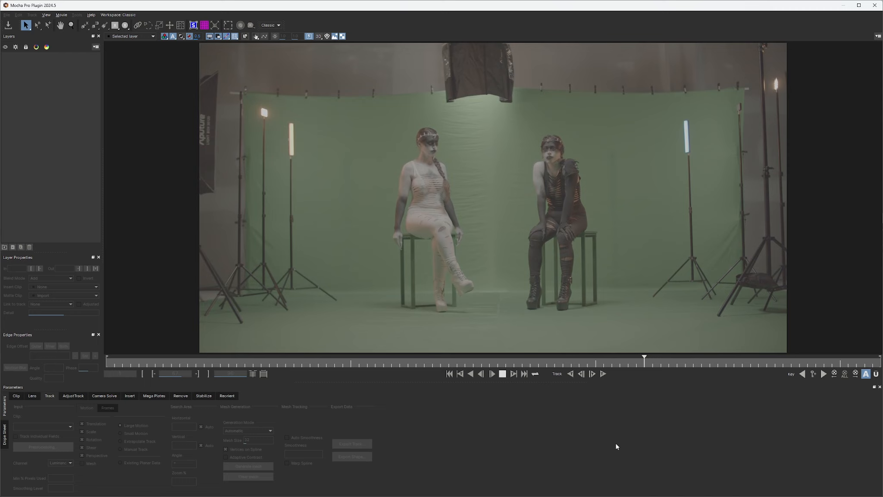
pyautogui.click(717, 358)
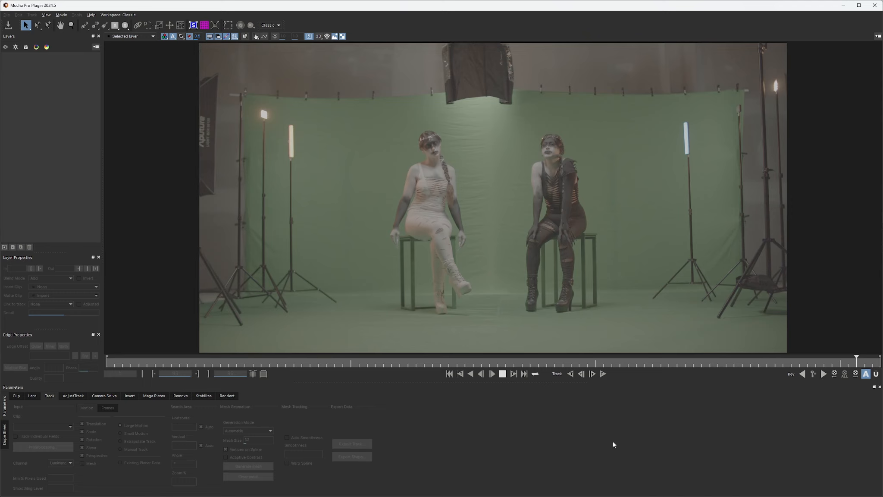
pyautogui.click(501, 374)
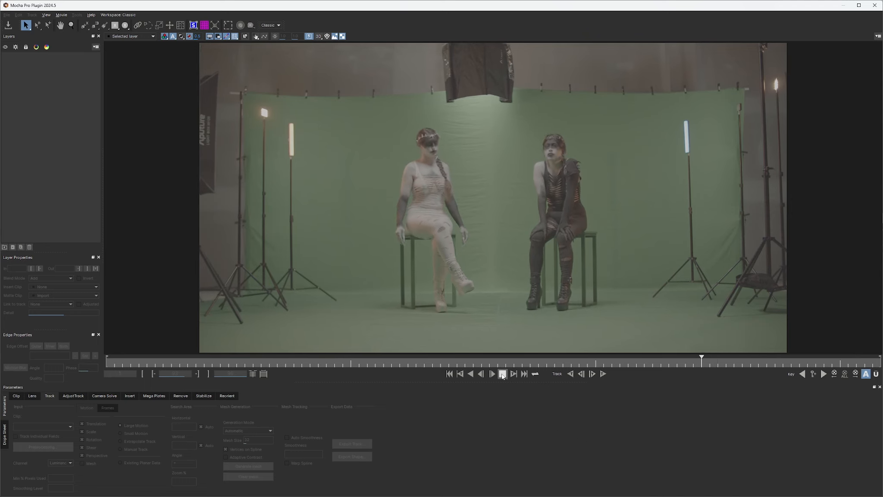
pyautogui.click(501, 374)
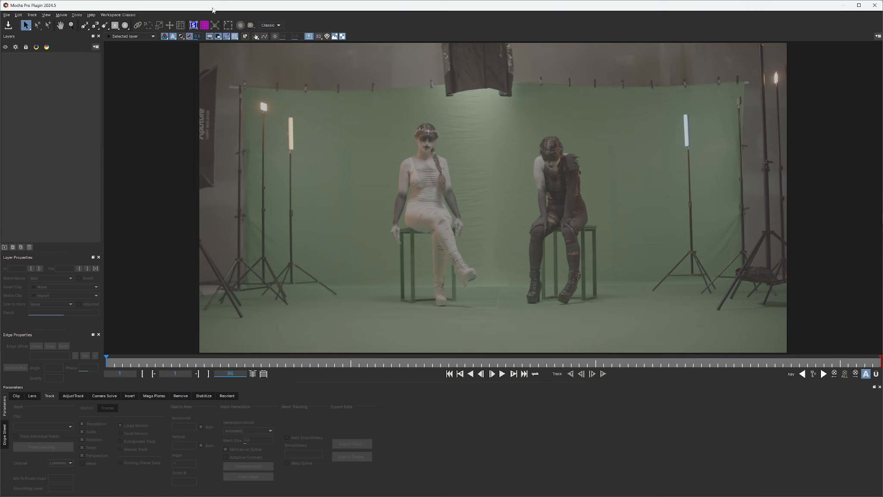
pyautogui.click(117, 14)
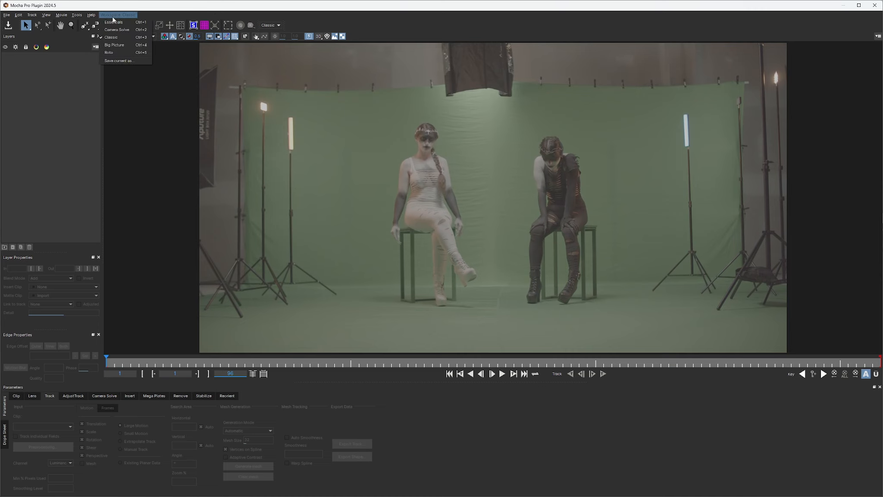
pyautogui.click(114, 22)
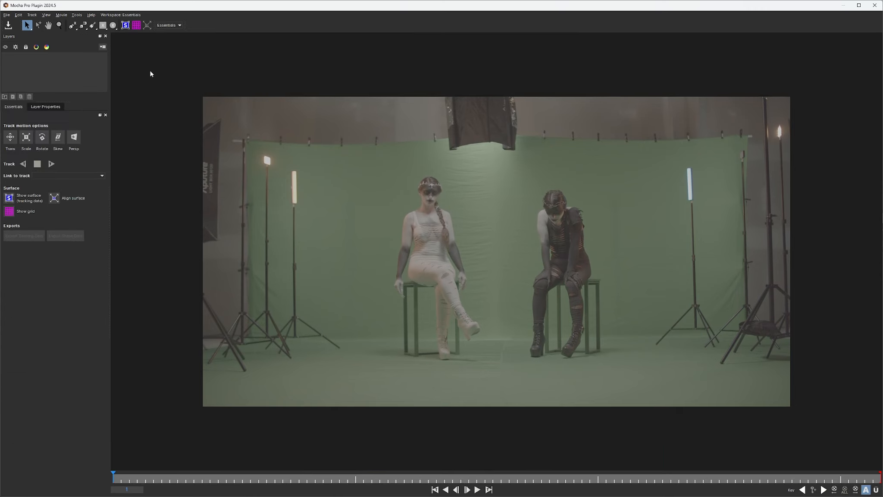
pyautogui.moveTo(96, 317)
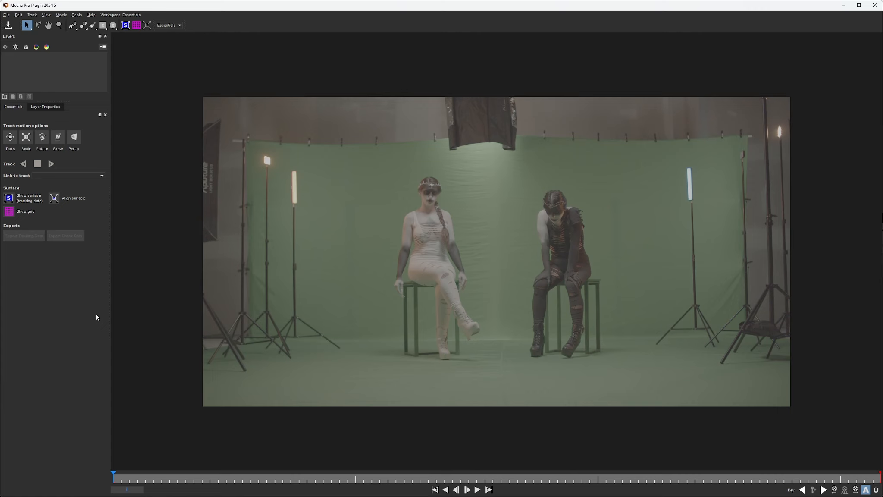
pyautogui.click(121, 14)
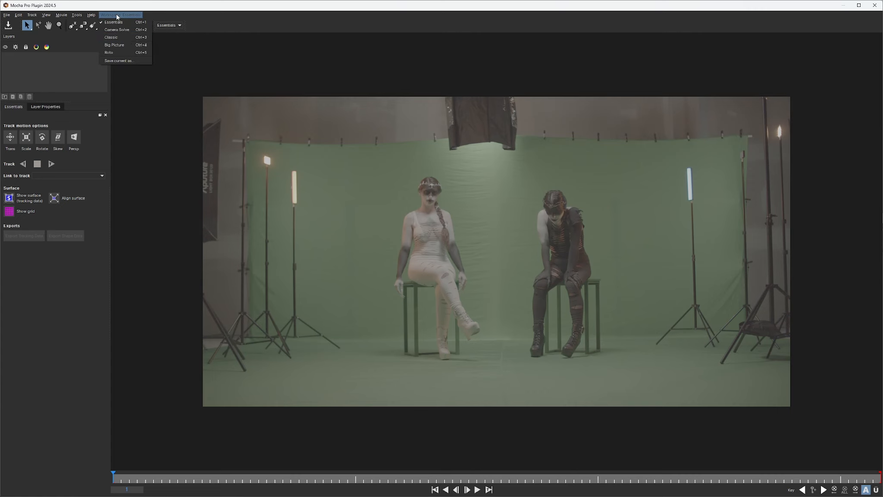
pyautogui.click(111, 37)
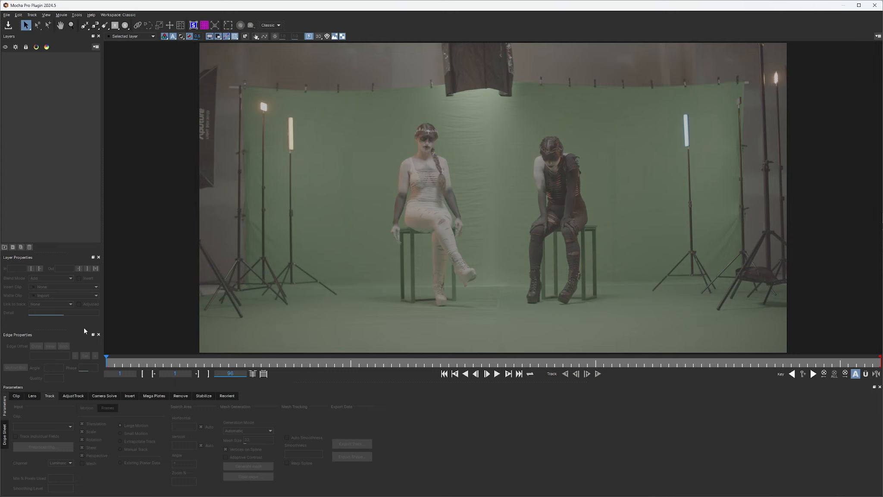
pyautogui.moveTo(469, 441)
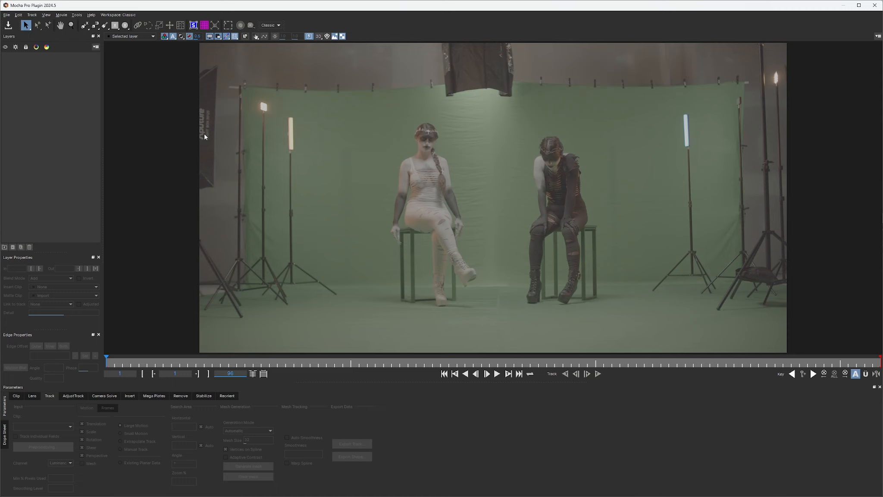
pyautogui.moveTo(313, 290)
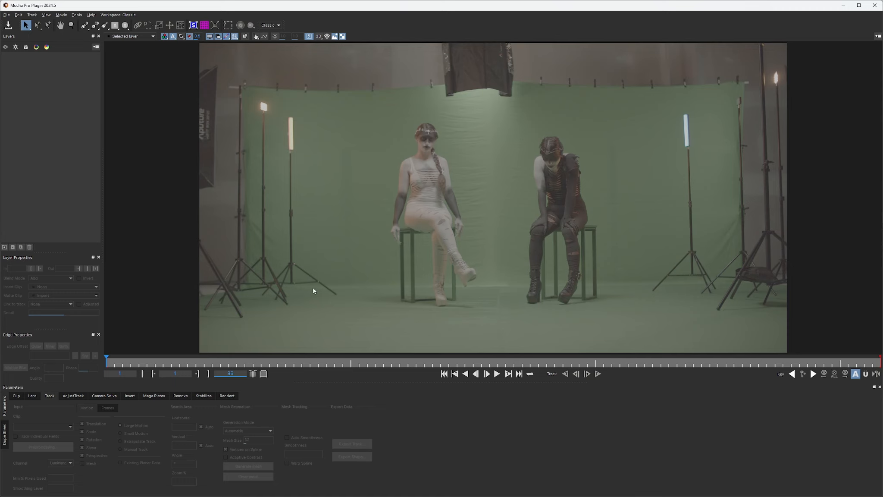
pyautogui.moveTo(255, 255)
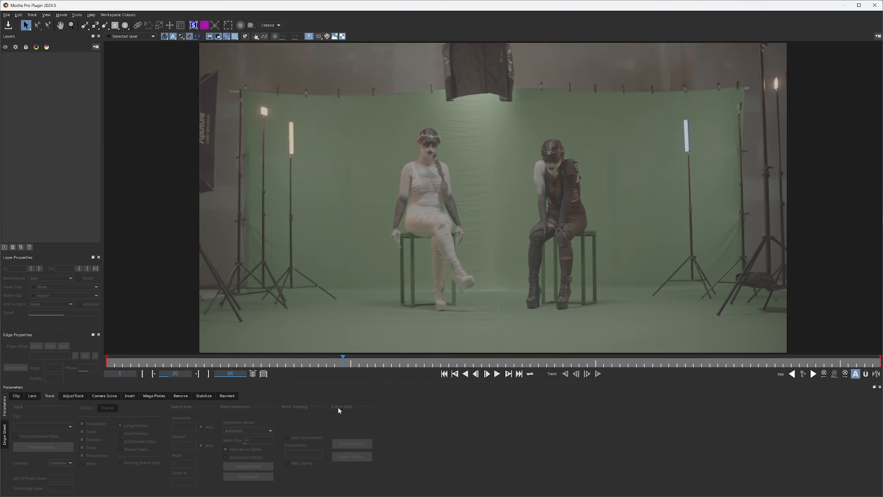
pyautogui.moveTo(359, 381)
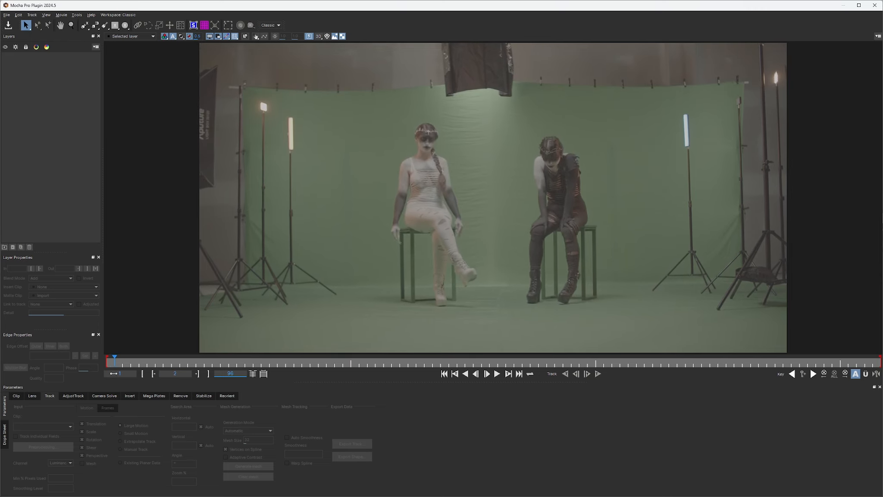
pyautogui.click(587, 356)
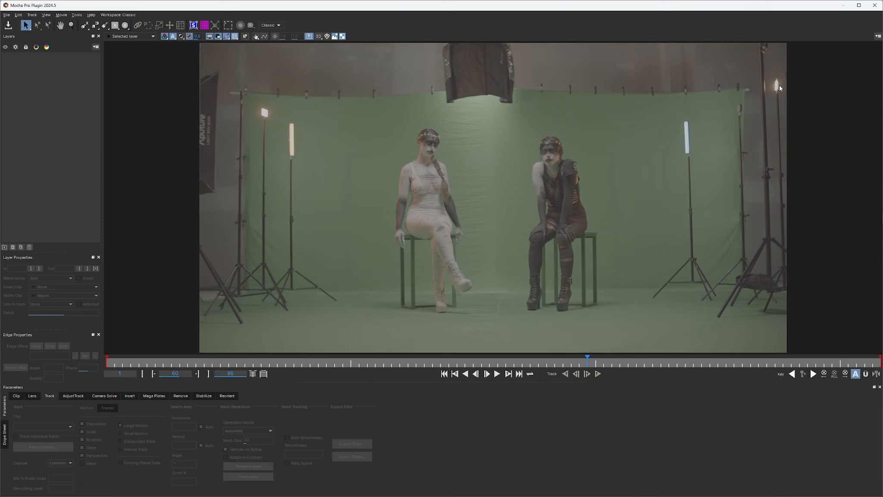
pyautogui.moveTo(740, 128)
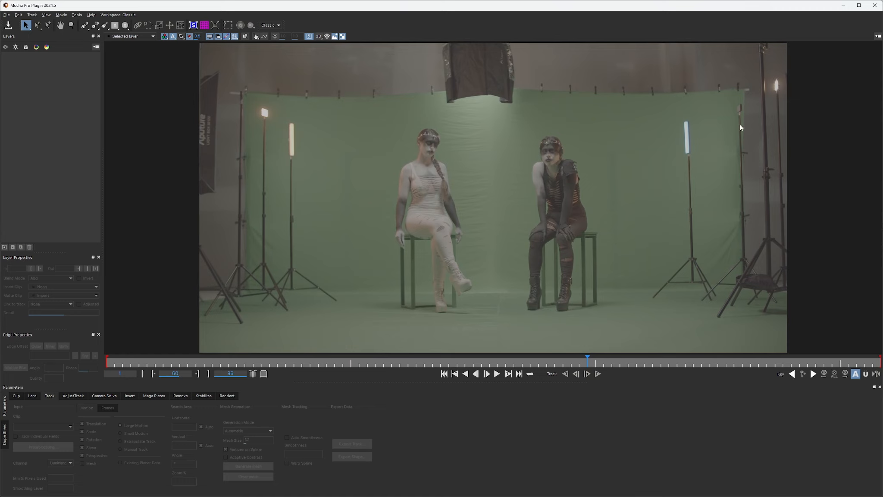
pyautogui.moveTo(742, 127)
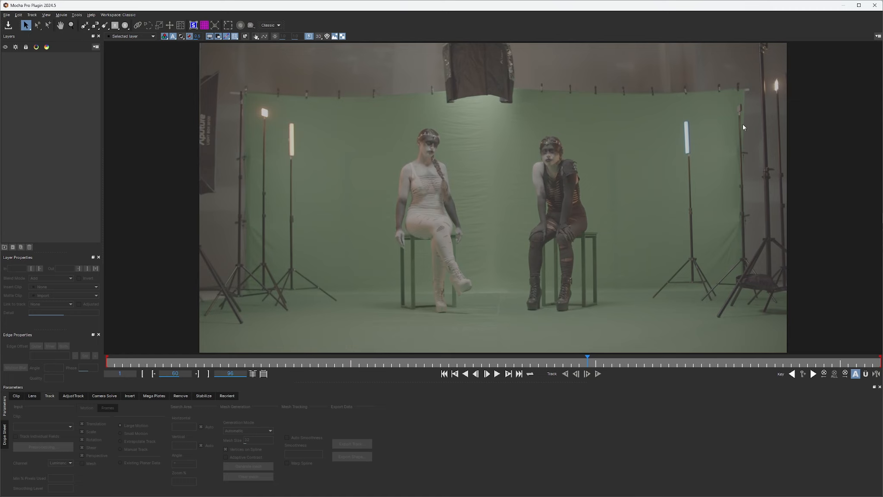
pyautogui.moveTo(466, 258)
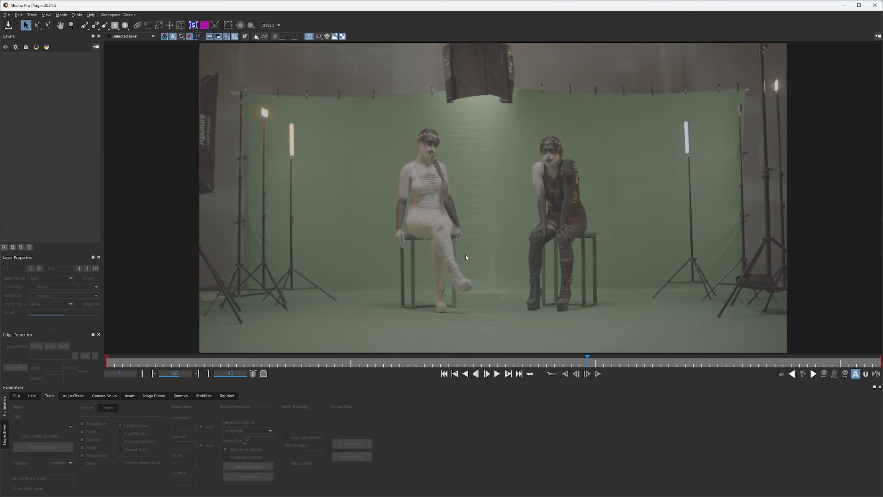
pyautogui.moveTo(587, 362)
pyautogui.write('1')
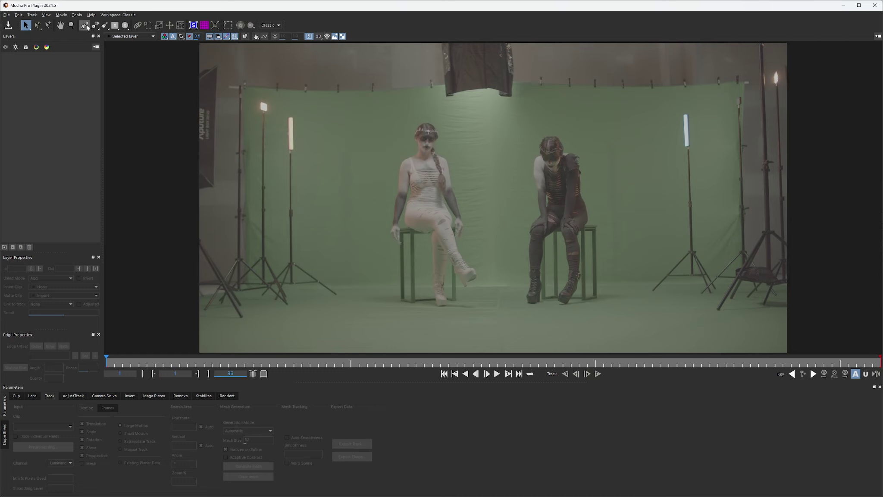
# Draw an X-Spline around the left light stands and drag its points into a tall peak.
pyautogui.click(84, 25)
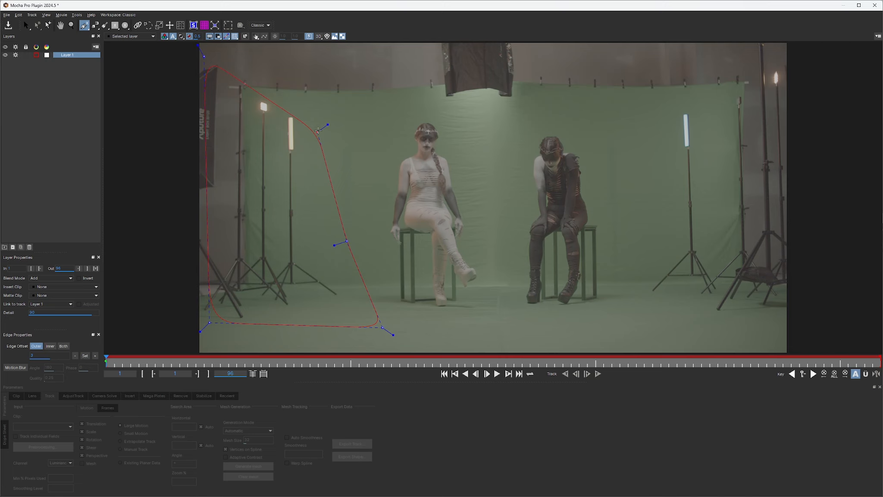
pyautogui.moveTo(322, 128); pyautogui.dragTo(239, 124)
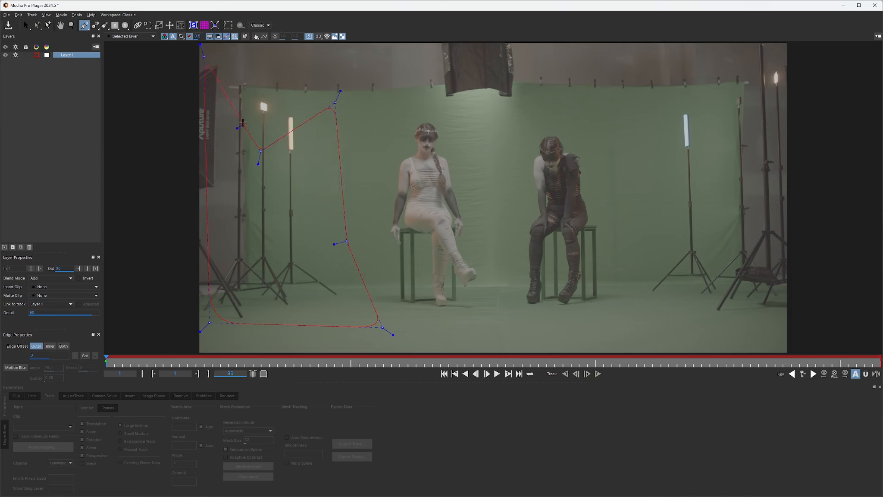
pyautogui.moveTo(242, 127); pyautogui.dragTo(228, 62)
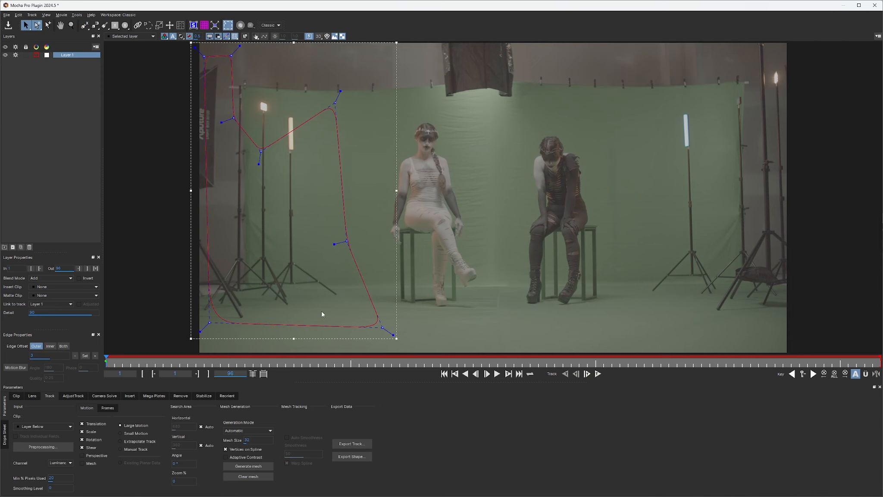
pyautogui.moveTo(211, 331)
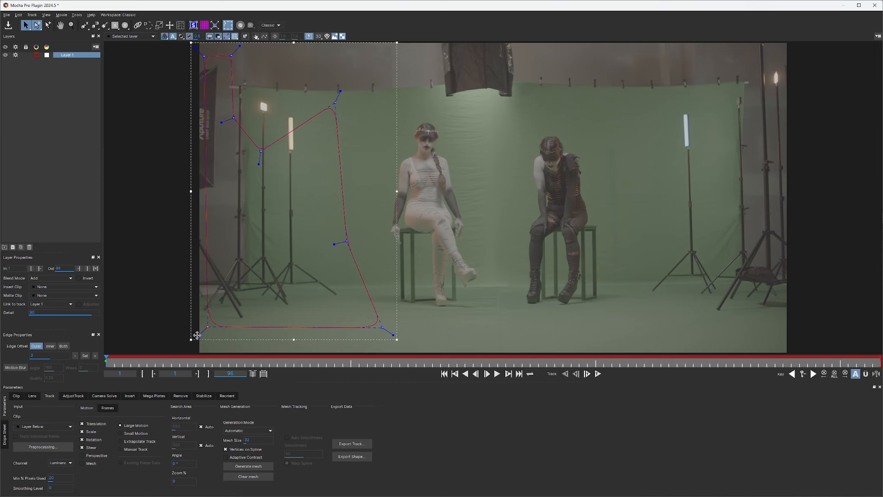
pyautogui.moveTo(258, 151)
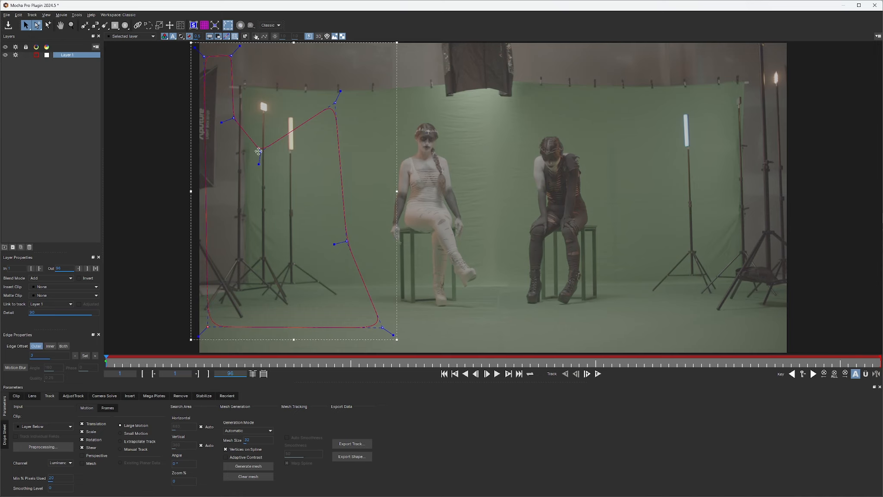
pyautogui.moveTo(339, 91); pyautogui.dragTo(313, 105)
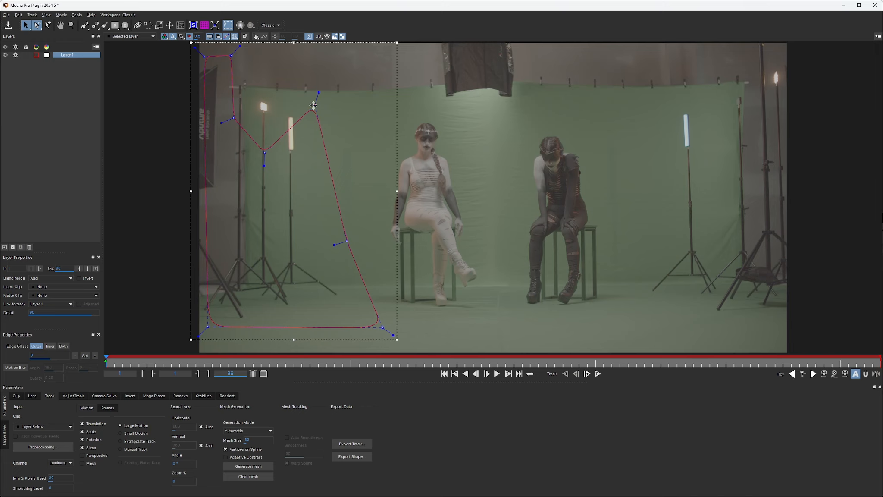
pyautogui.moveTo(314, 105); pyautogui.dragTo(296, 88)
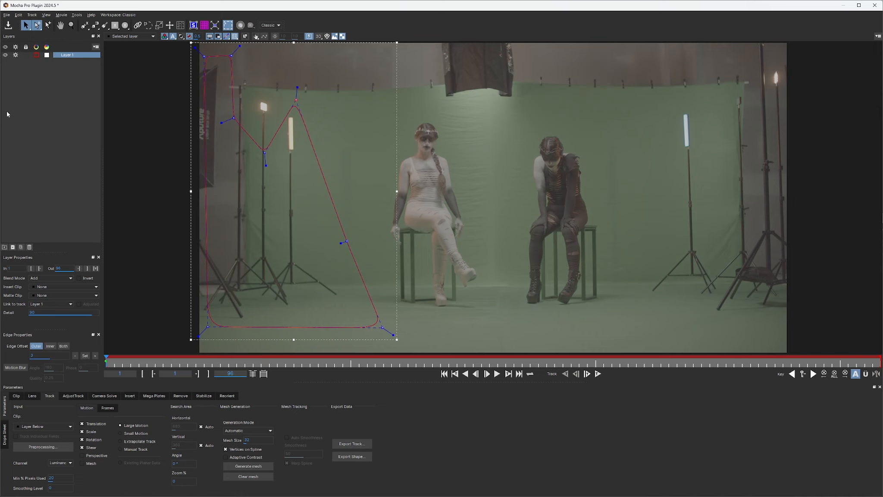
pyautogui.moveTo(255, 356)
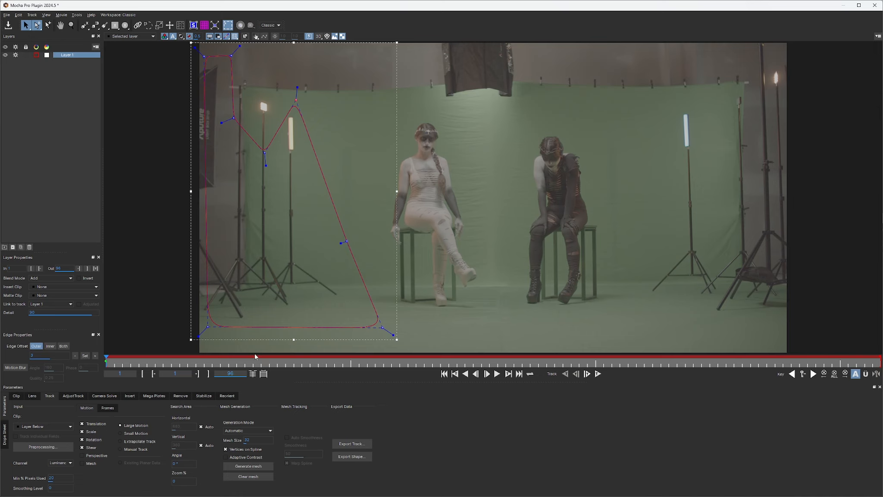
pyautogui.moveTo(312, 295)
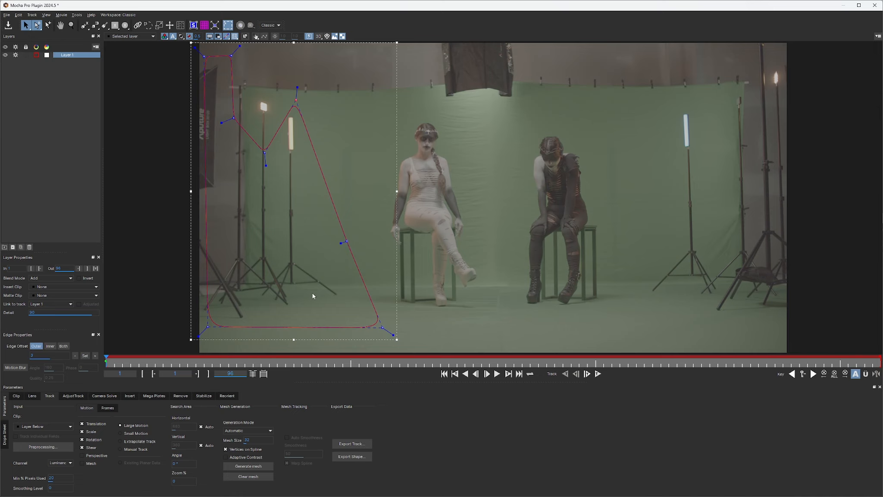
pyautogui.moveTo(301, 290)
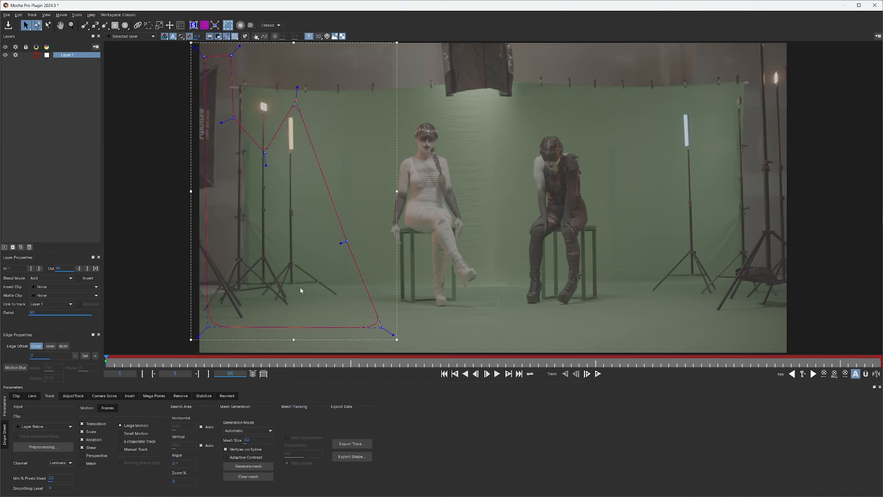
pyautogui.moveTo(288, 284)
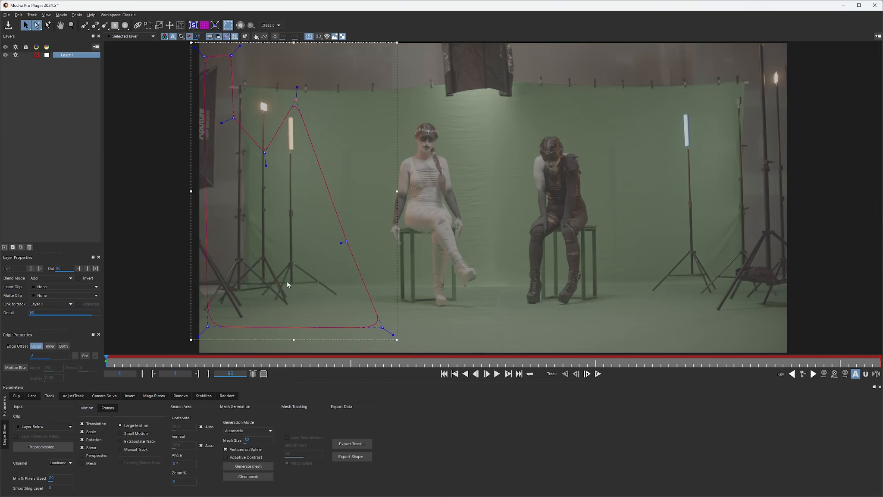
pyautogui.moveTo(300, 278)
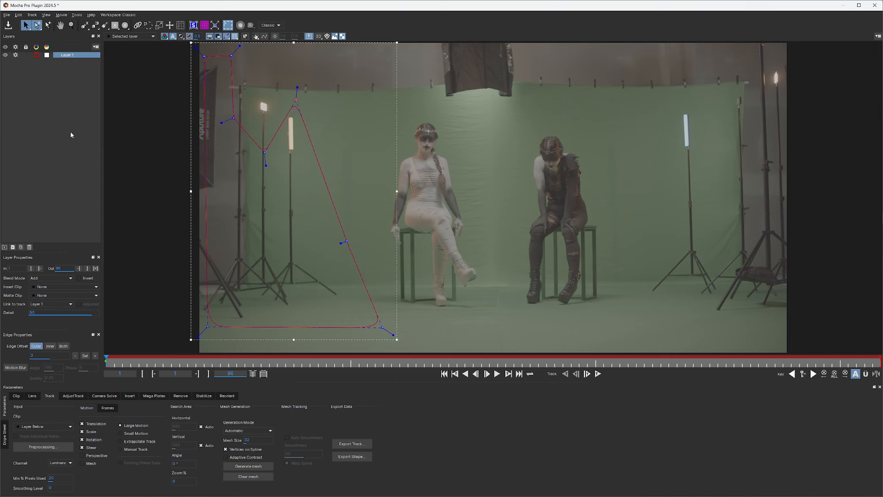
pyautogui.moveTo(68, 95)
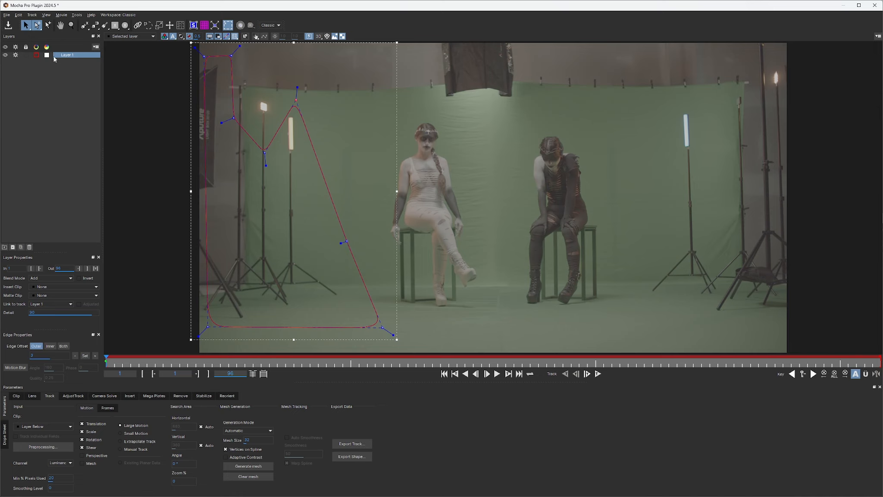
# Rename Layer 1 to Track and set its shape outline colour to green.
pyautogui.doubleClick(67, 55)
pyautogui.write('Track')
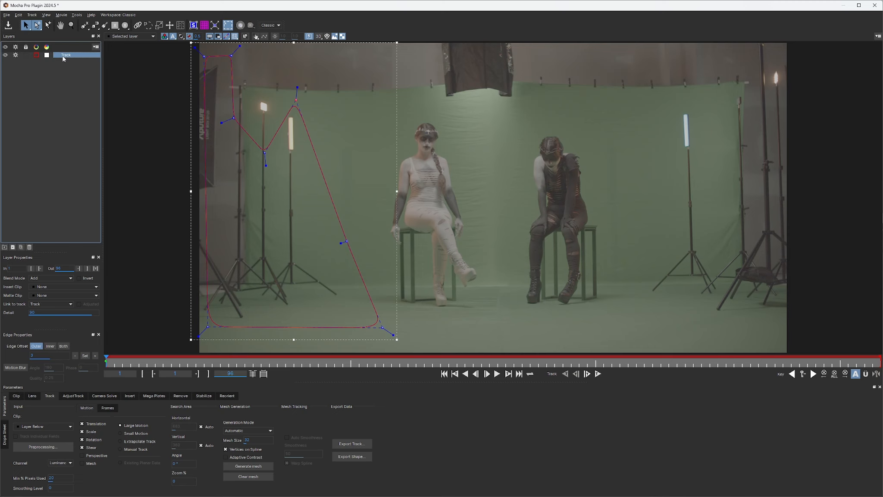
pyautogui.click(46, 54)
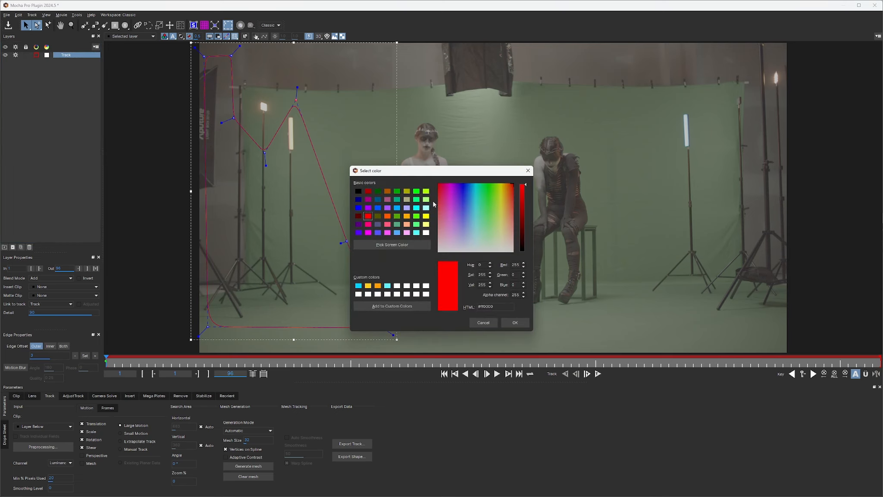
pyautogui.click(514, 322)
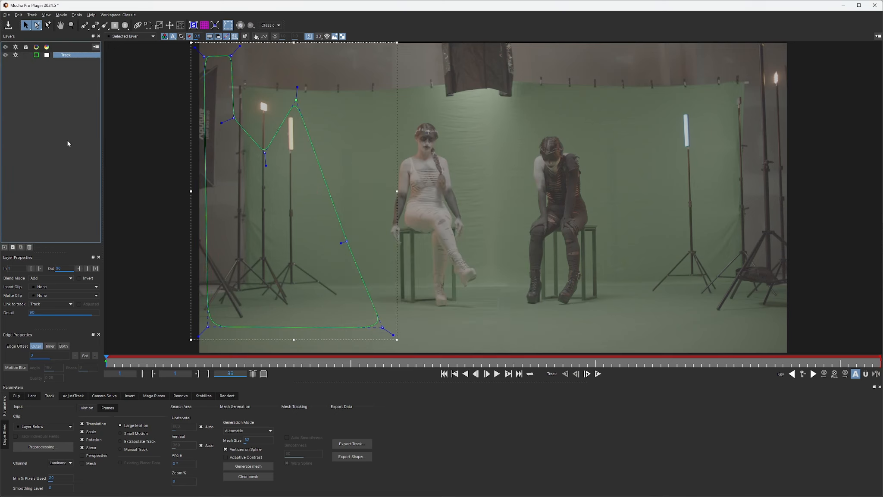
pyautogui.moveTo(131, 125)
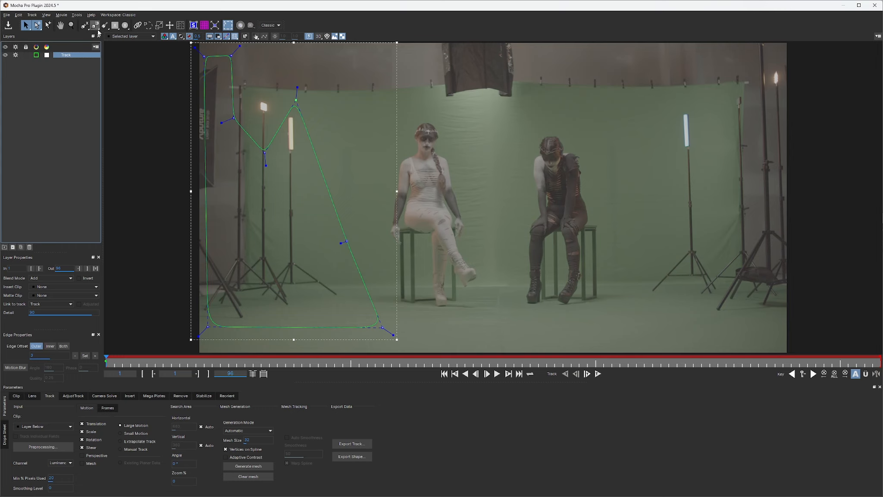
# Add an X-Spline shape to the Track layer along the top of the backdrop.
pyautogui.click(84, 25)
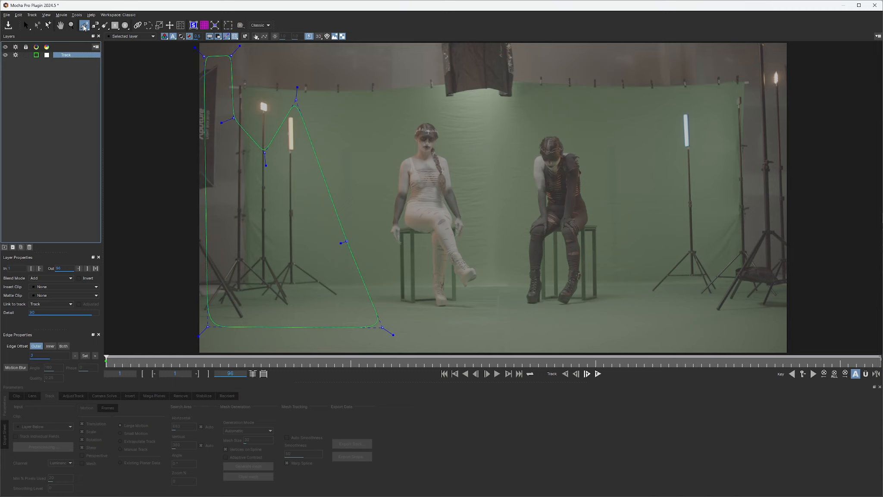
pyautogui.click(85, 24)
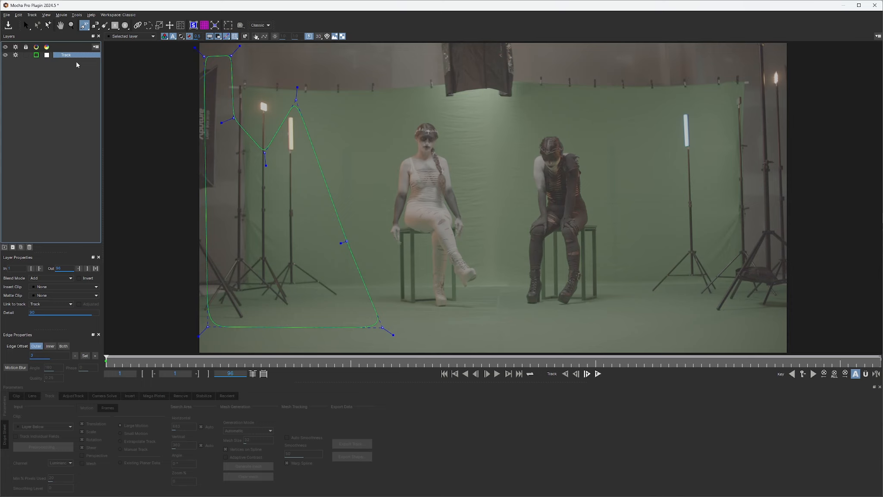
pyautogui.moveTo(669, 93)
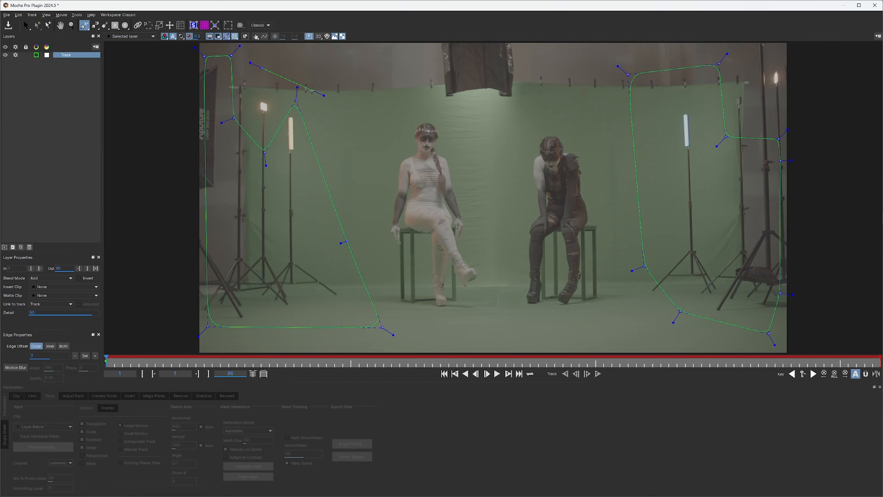
pyautogui.moveTo(310, 94); pyautogui.dragTo(379, 98)
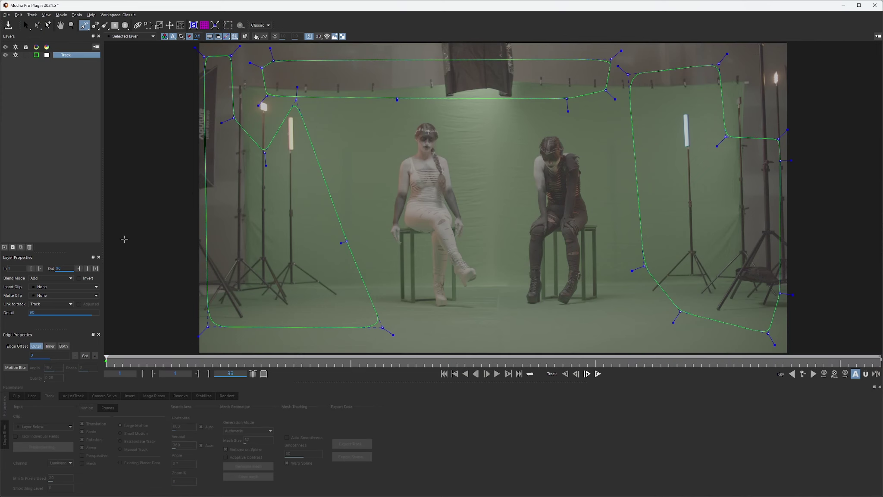
pyautogui.moveTo(400, 346)
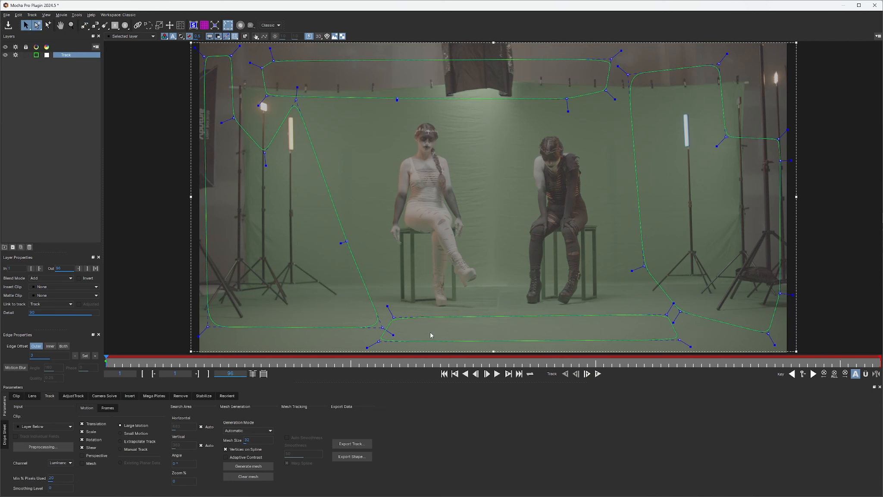
pyautogui.moveTo(616, 346)
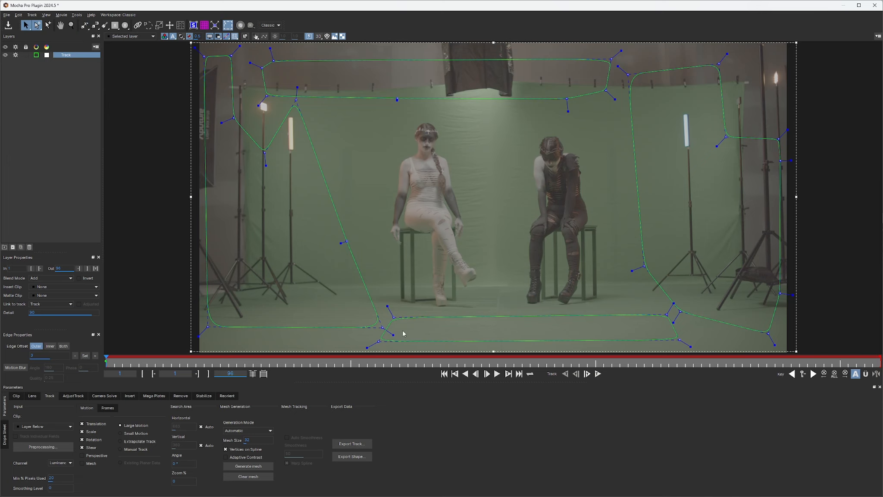
pyautogui.moveTo(72, 103)
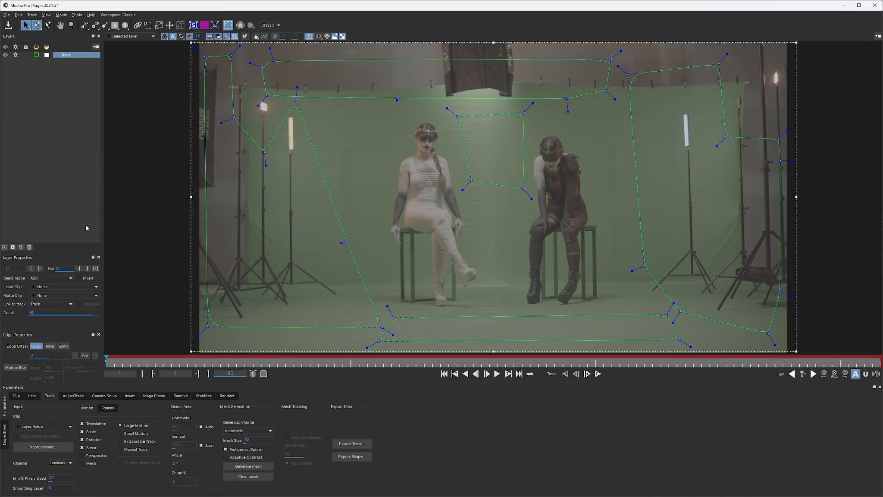
pyautogui.moveTo(614, 102)
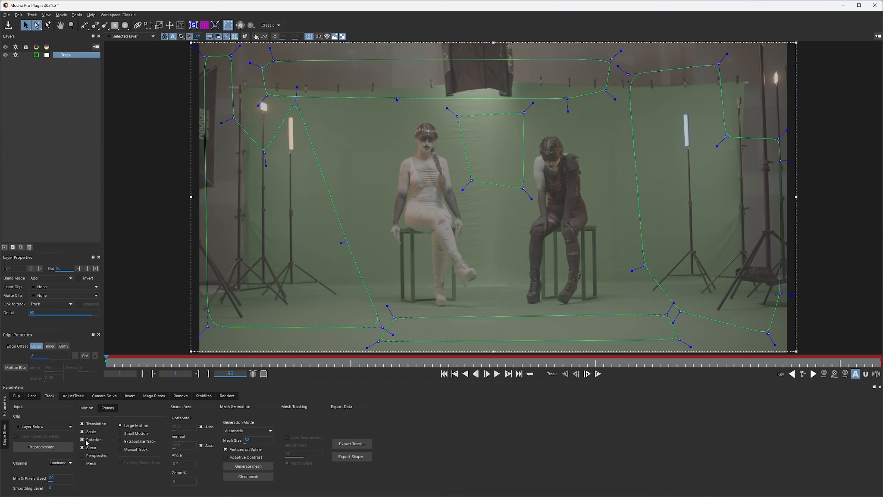
# Track the Track layer's shapes forward through all 96 frames.
pyautogui.click(81, 439)
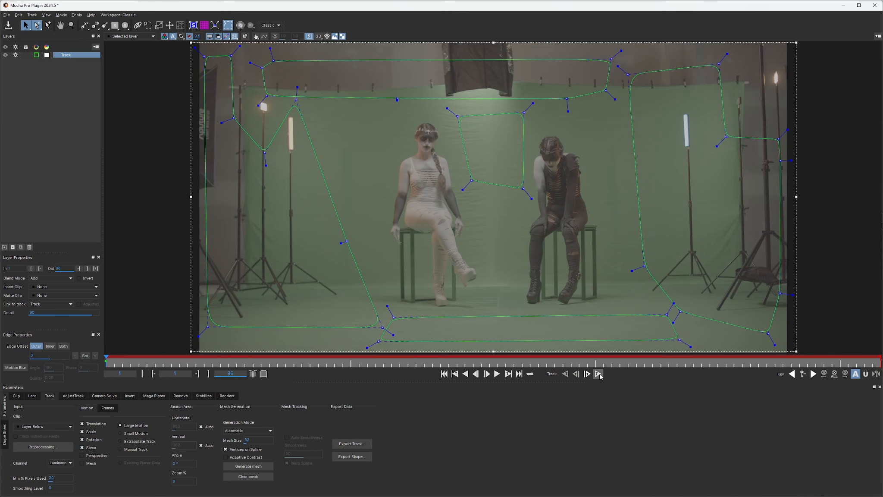
pyautogui.click(598, 373)
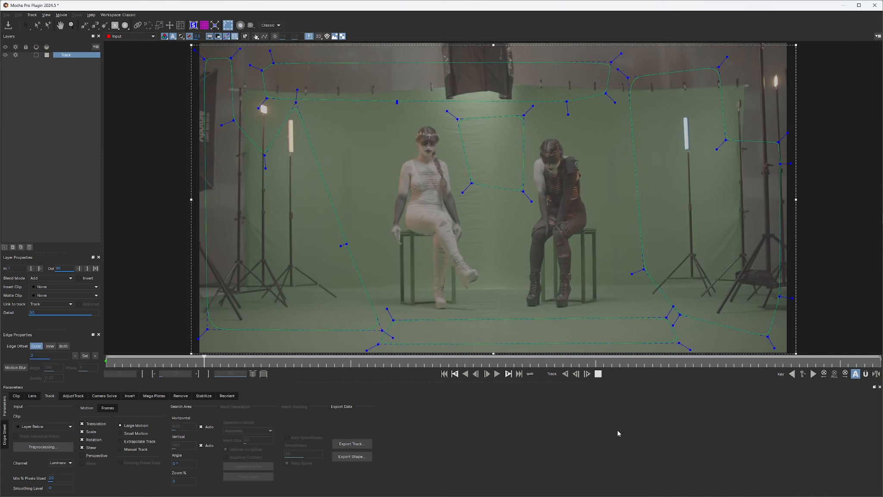
pyautogui.click(487, 373)
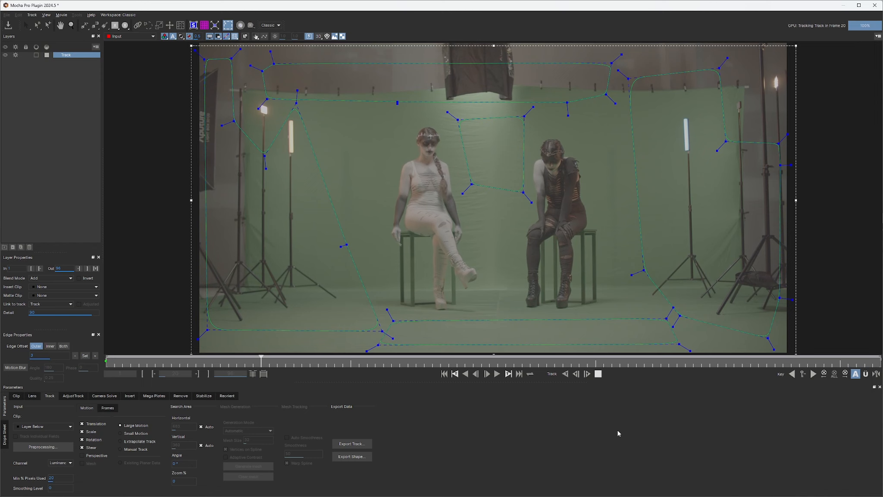
pyautogui.click(495, 373)
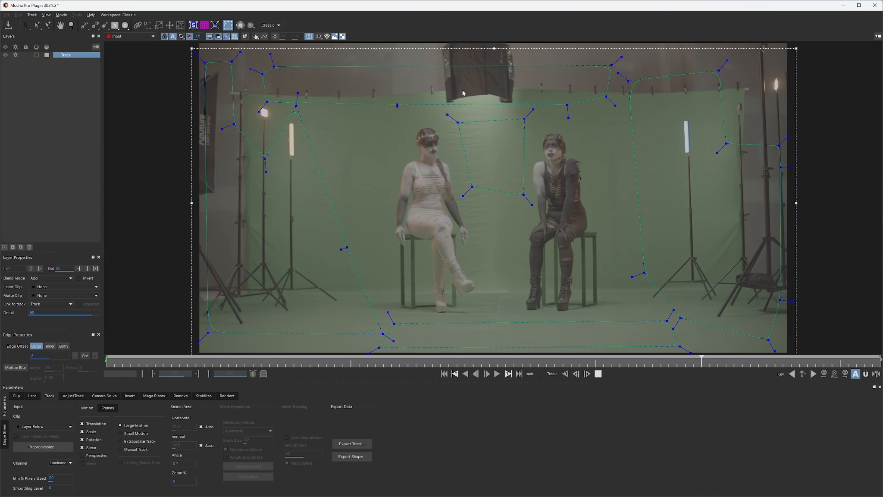
pyautogui.click(496, 373)
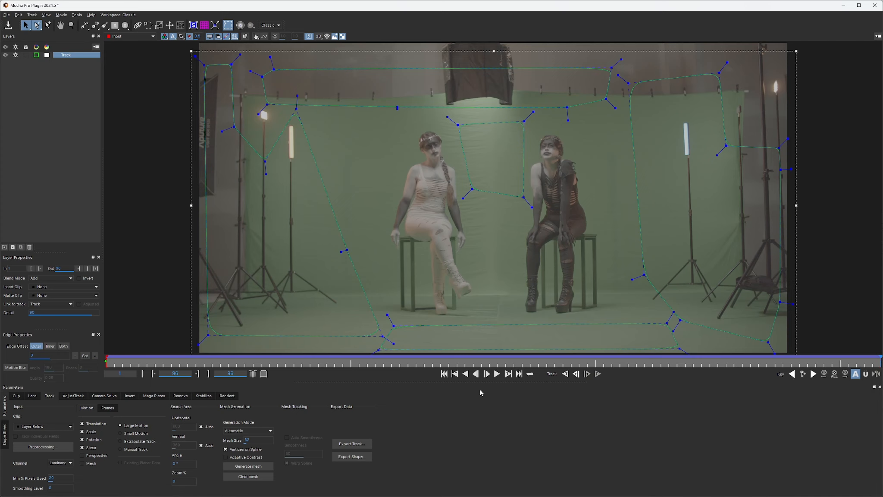
pyautogui.click(496, 373)
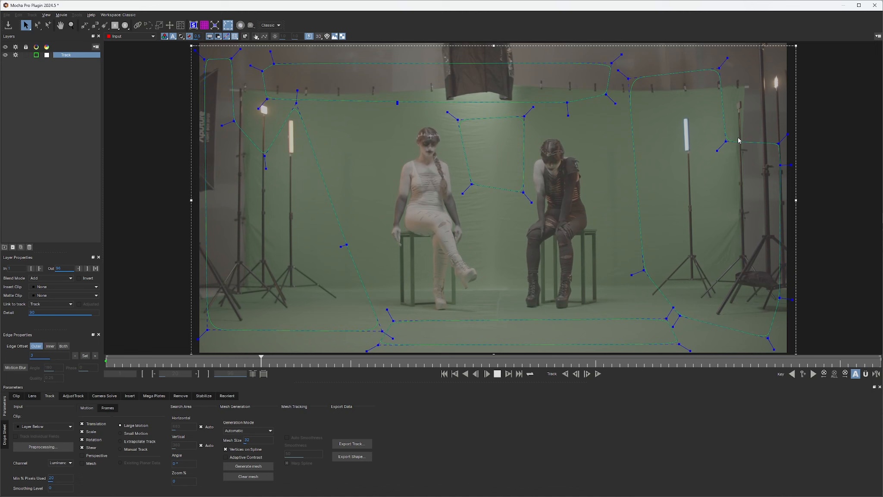
pyautogui.click(394, 360)
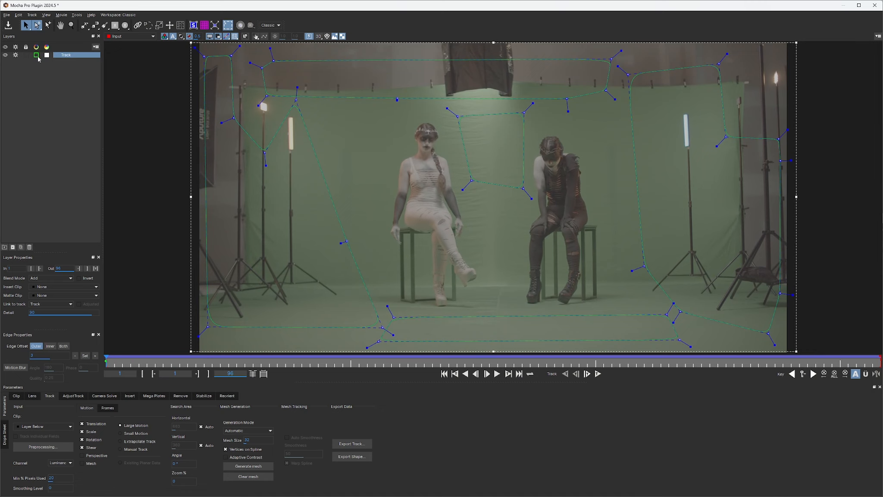
# Enable All Motion smoothing in the Stabilize tab and render the stabilized clip.
pyautogui.click(203, 395)
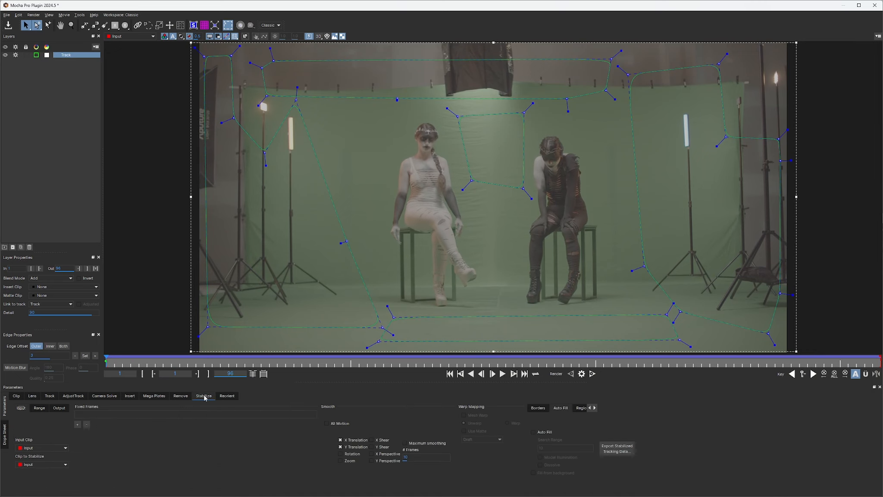
pyautogui.moveTo(274, 440)
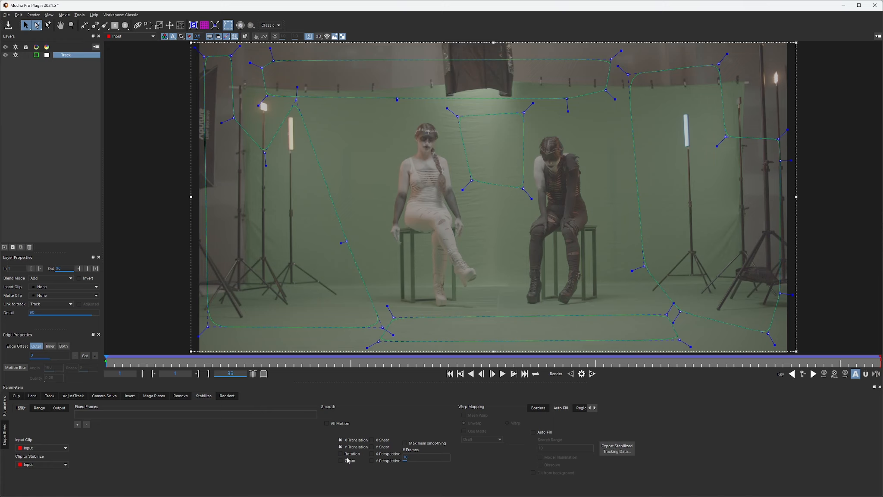
pyautogui.moveTo(375, 469)
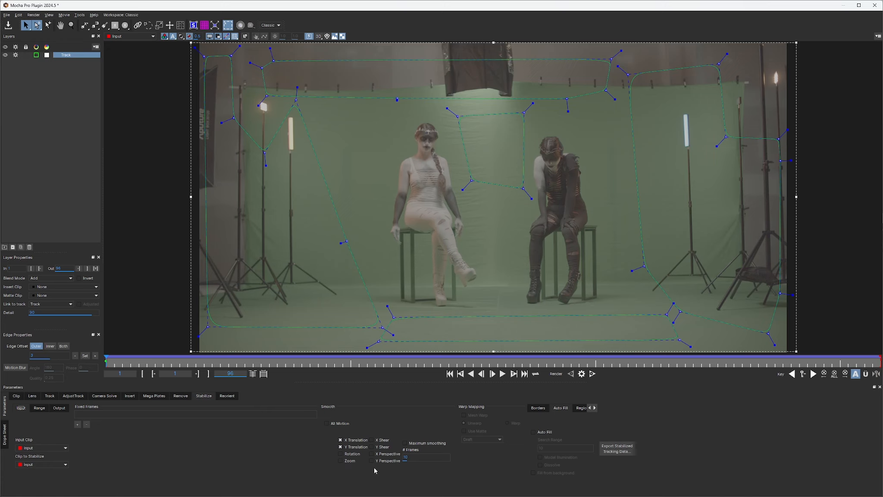
pyautogui.click(340, 454)
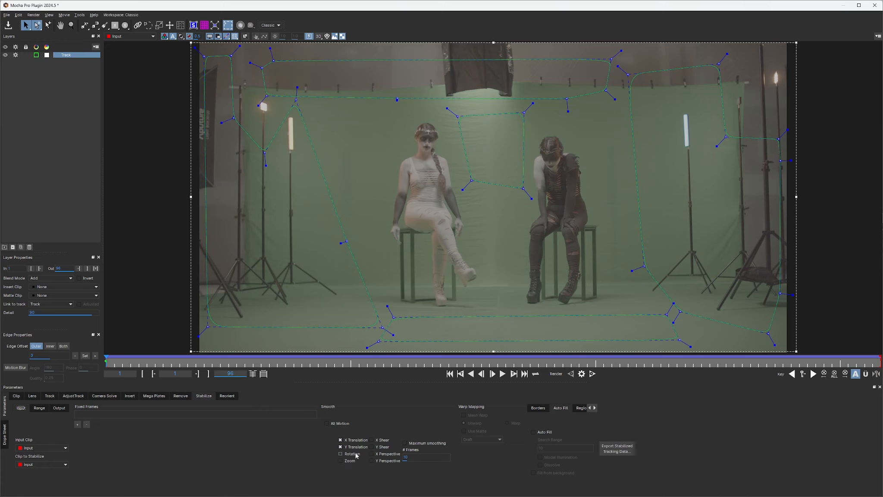
pyautogui.click(340, 453)
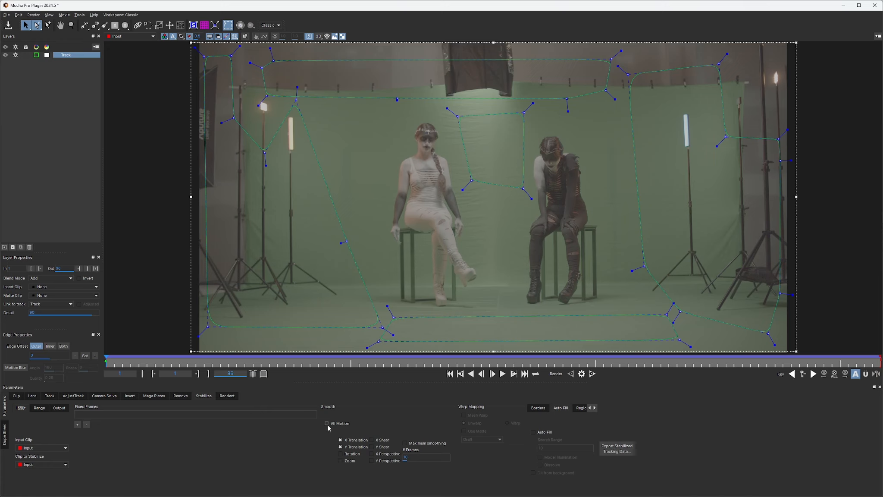
pyautogui.click(327, 423)
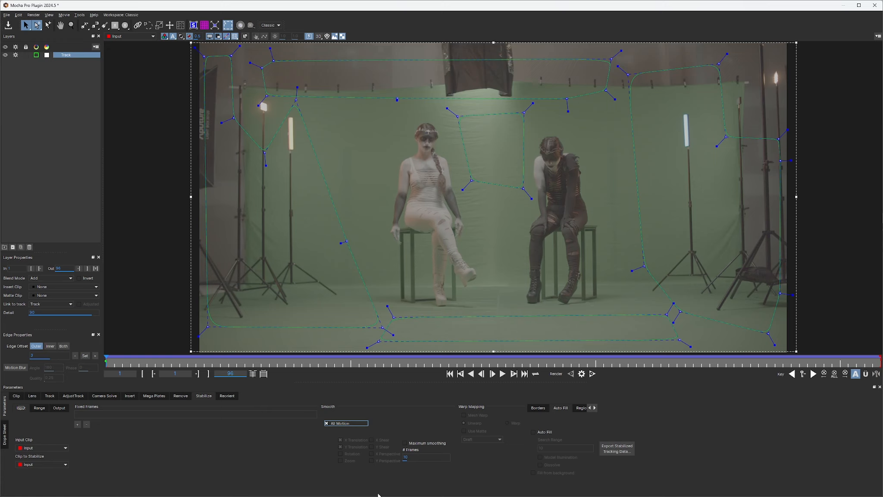
pyautogui.moveTo(409, 464)
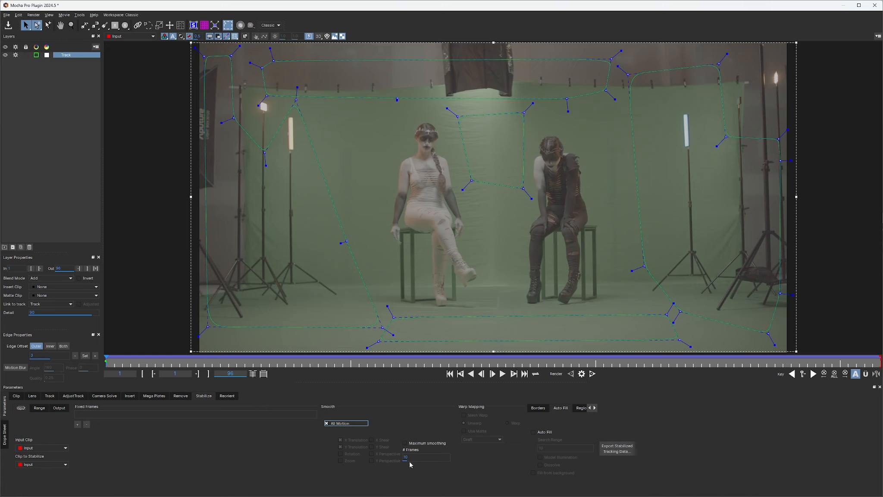
pyautogui.moveTo(134, 369)
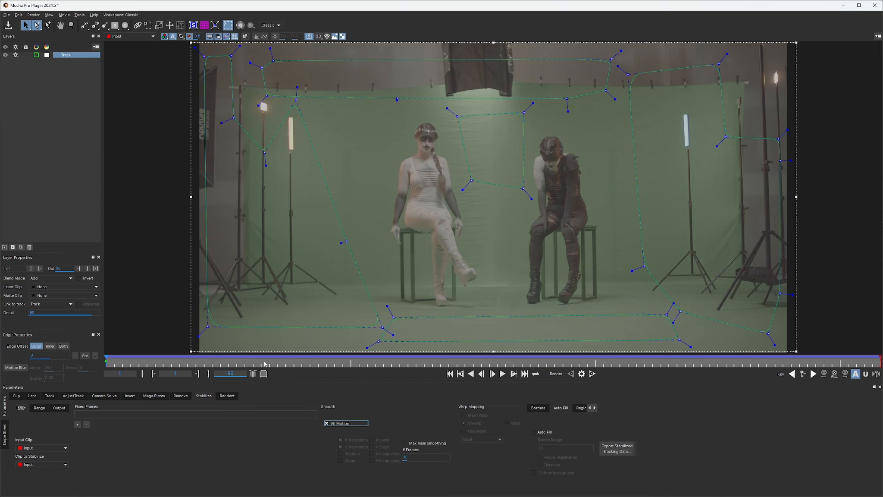
pyautogui.moveTo(339, 306)
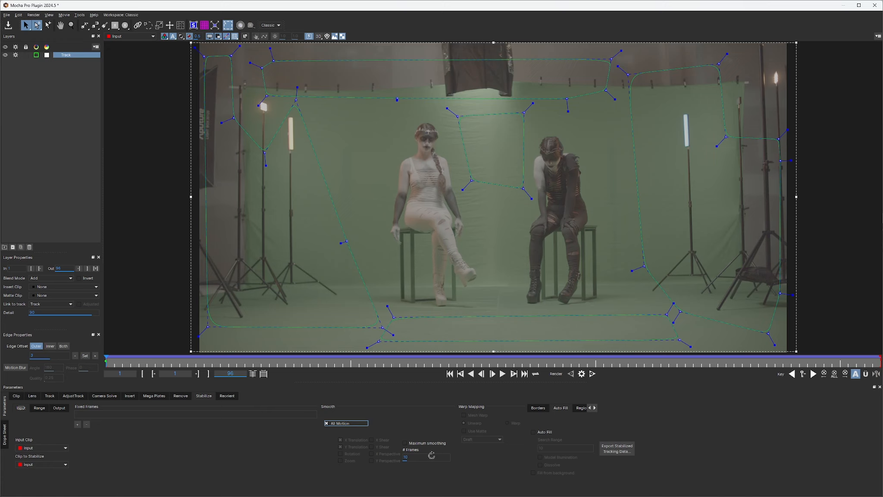
pyautogui.moveTo(429, 469)
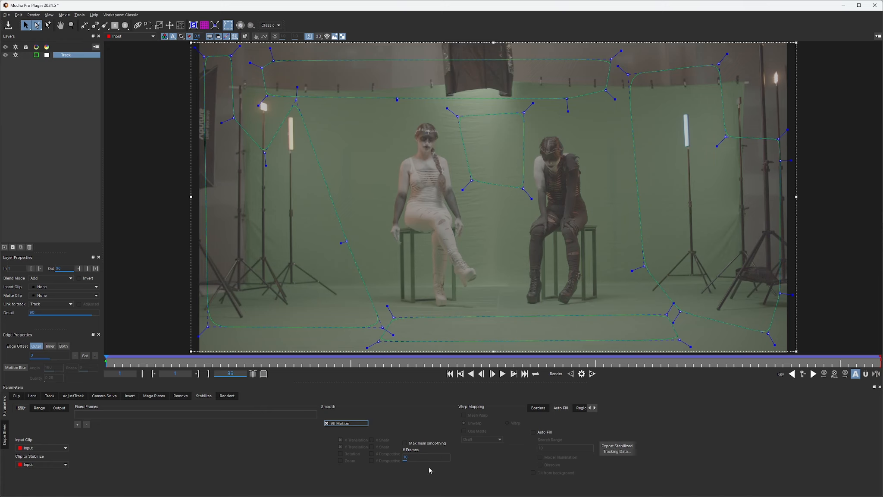
pyautogui.moveTo(377, 374)
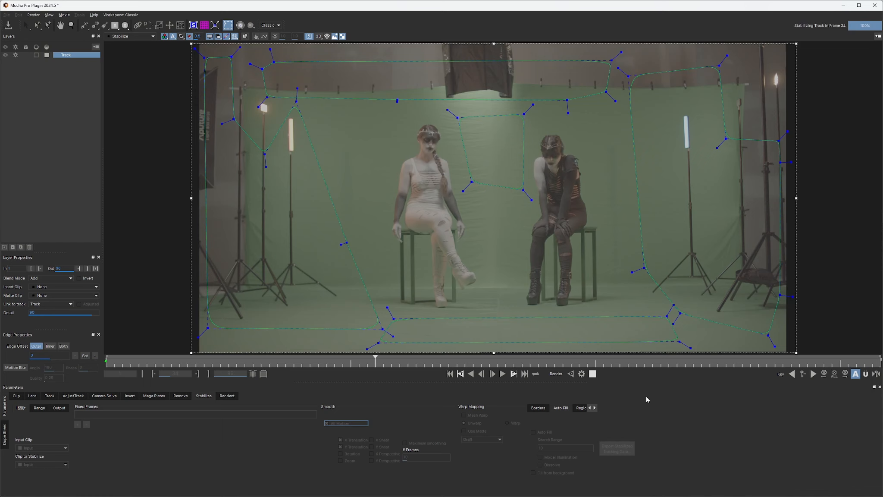
pyautogui.click(424, 359)
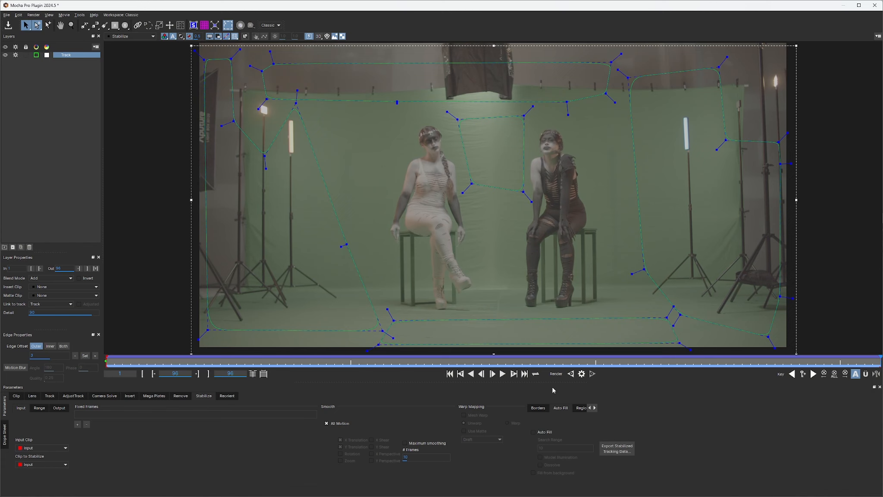
# Play back the stabilized clip and raise Maximum smoothing to 24 frames.
pyautogui.click(500, 373)
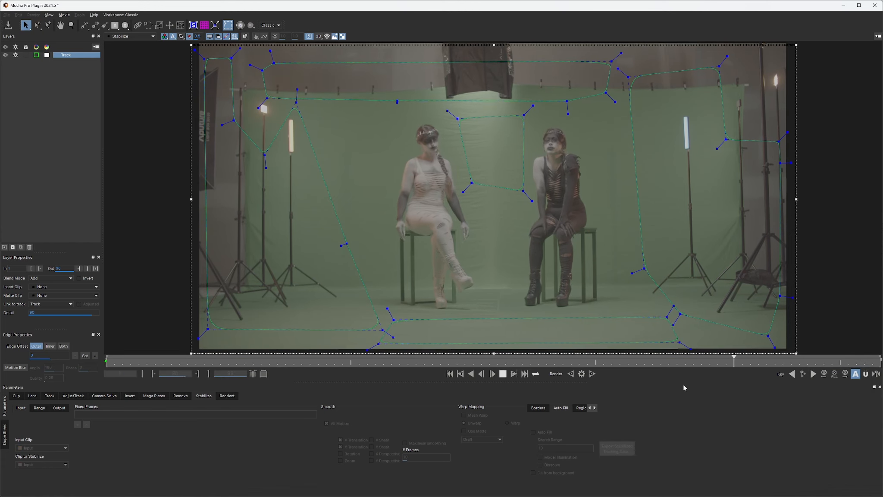
pyautogui.click(391, 359)
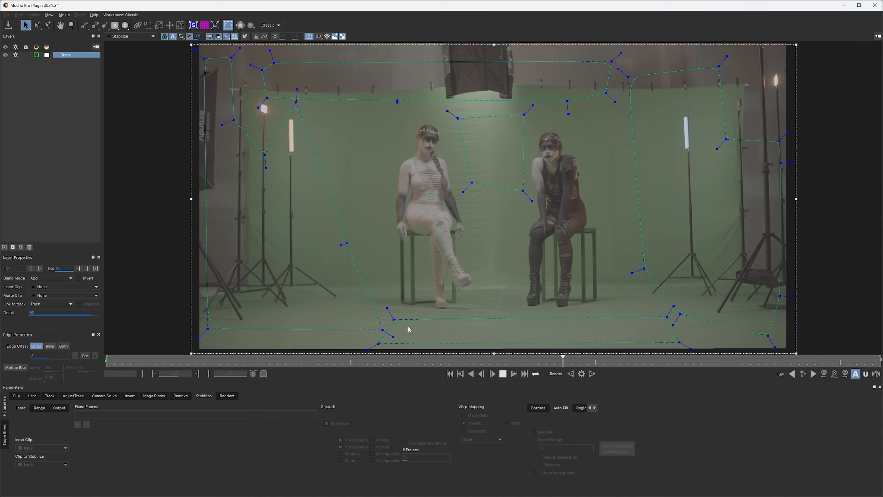
pyautogui.click(501, 373)
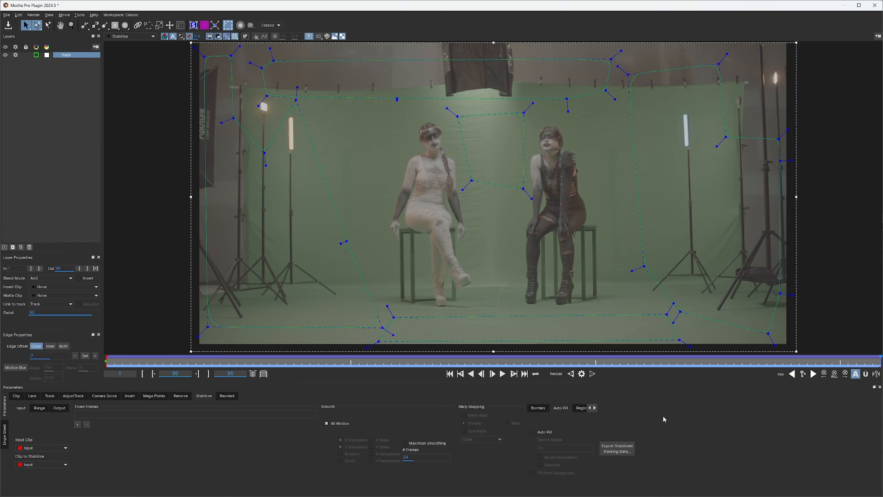
# Rerun and stop the 24-frame stabilize render, then bring up Export Stabilized Tracking Data.
pyautogui.click(501, 374)
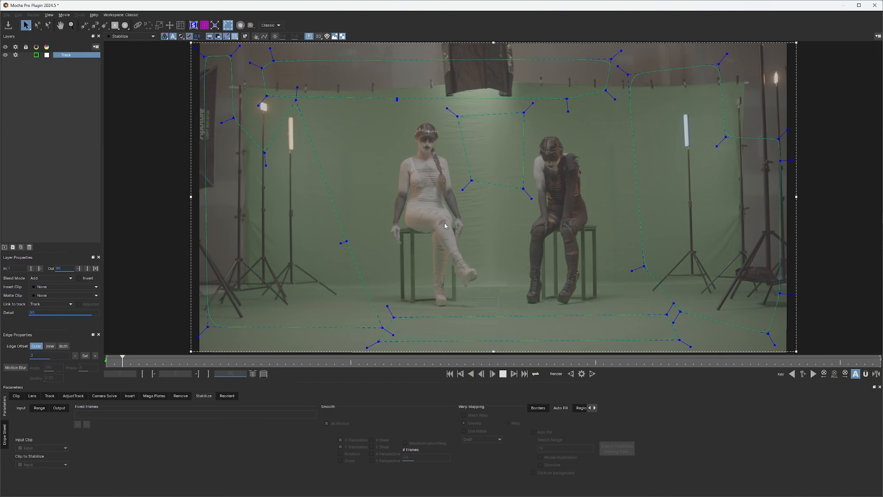
pyautogui.click(502, 374)
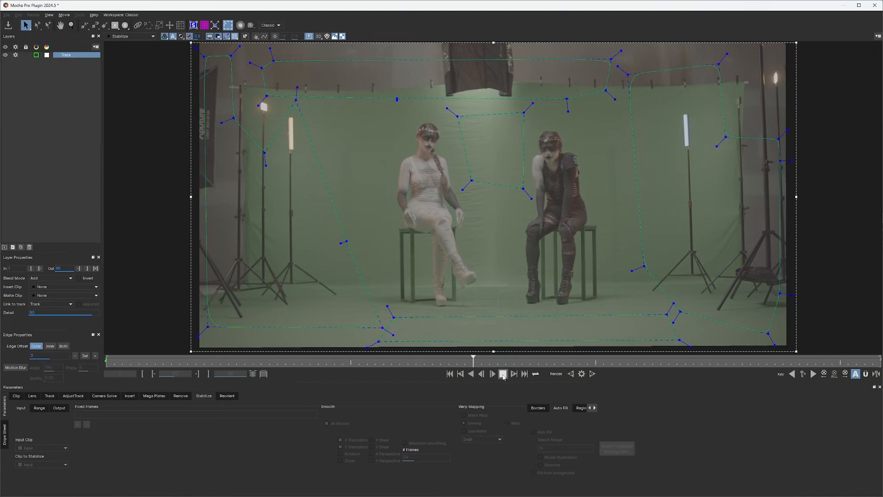
pyautogui.click(501, 373)
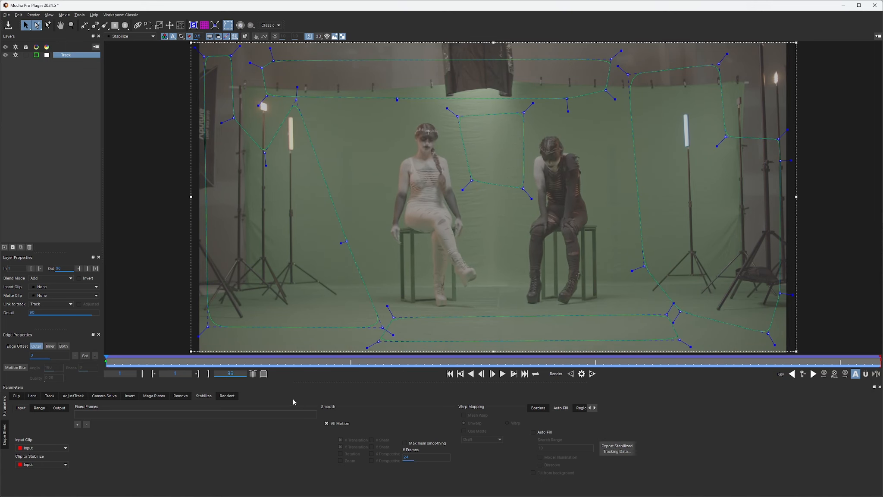
pyautogui.moveTo(717, 434)
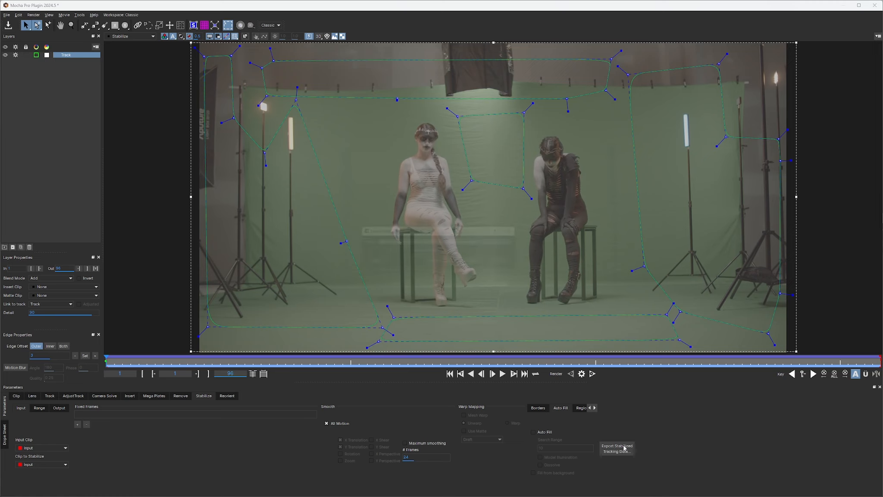
pyautogui.click(616, 448)
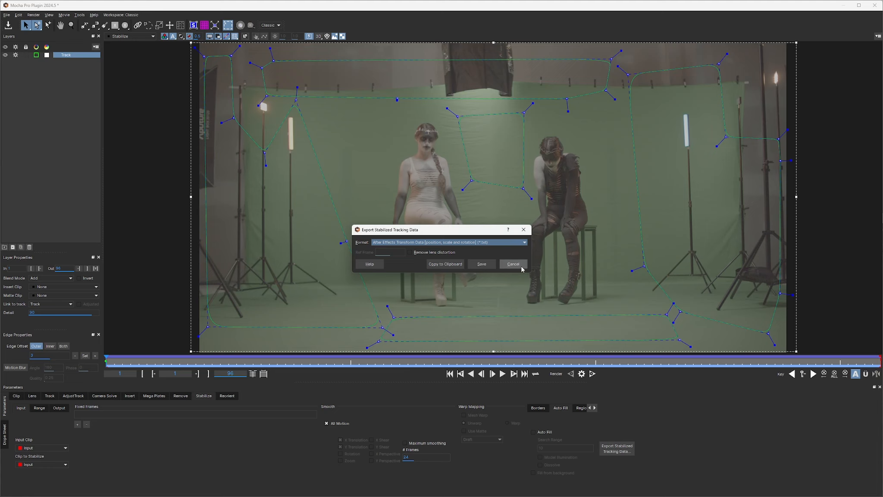
# Cancel the stabilized tracking data export and play the stabilized clip again.
pyautogui.click(512, 264)
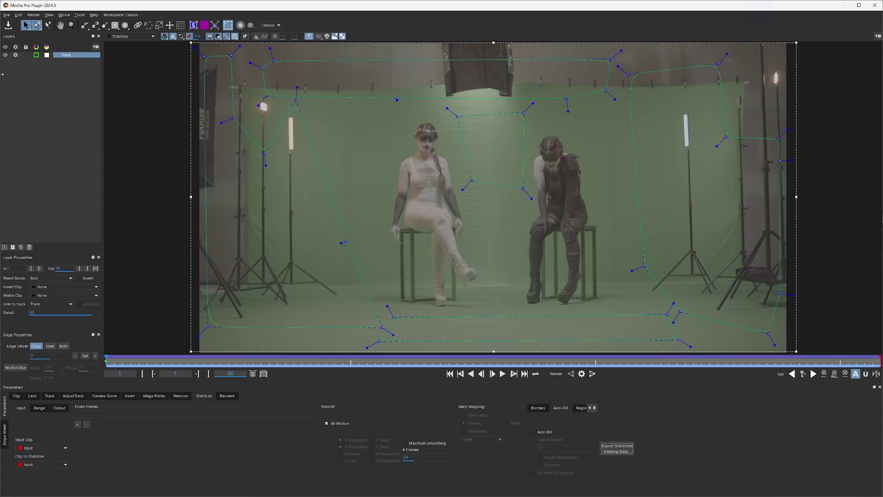
pyautogui.moveTo(211, 350)
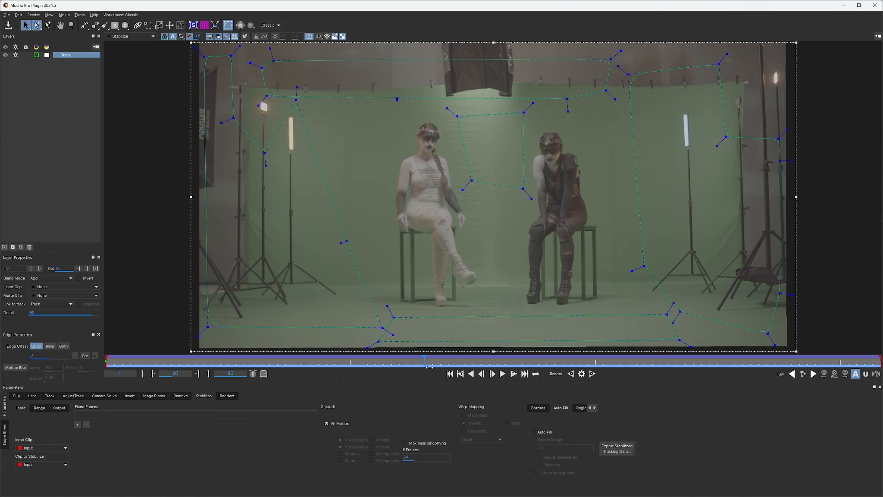
pyautogui.click(501, 374)
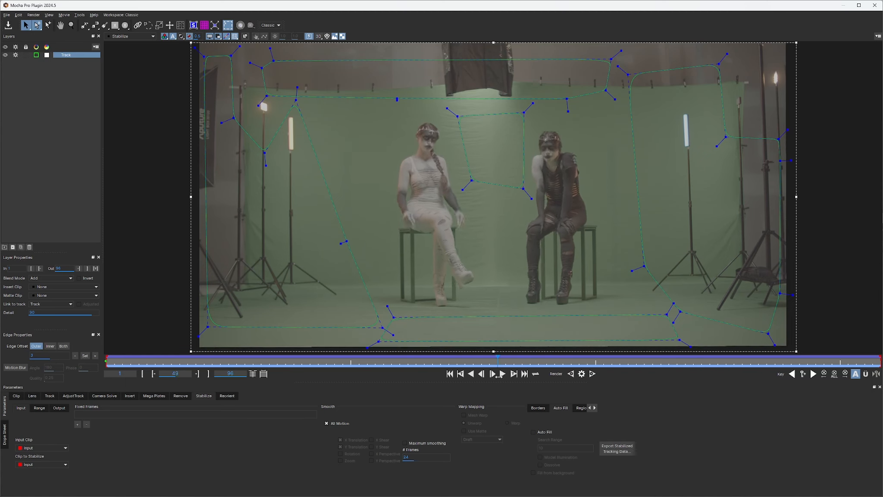
pyautogui.moveTo(663, 252)
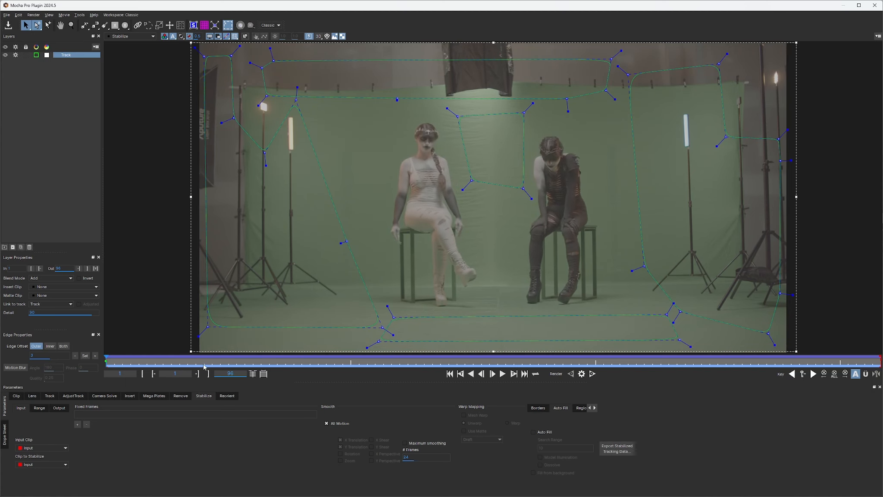
pyautogui.moveTo(684, 99)
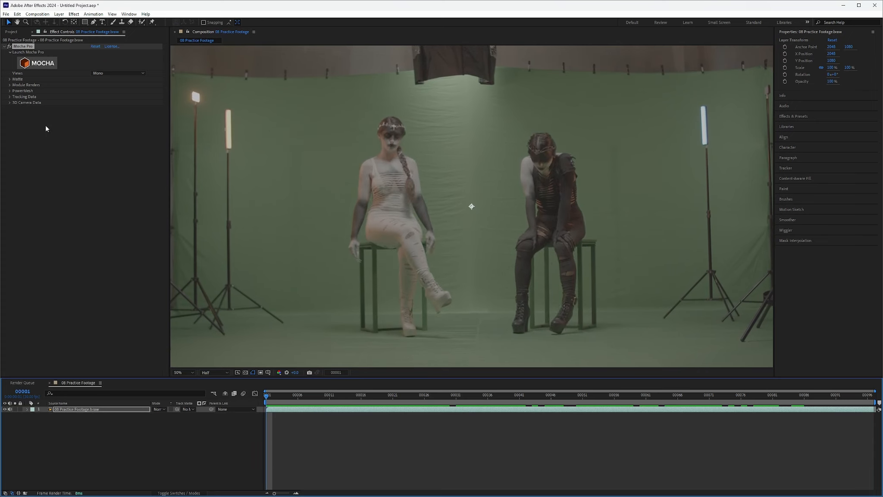
# Enable Render under Module Renders with the Stabilize module in Mocha Pro's effect controls.
pyautogui.click(10, 85)
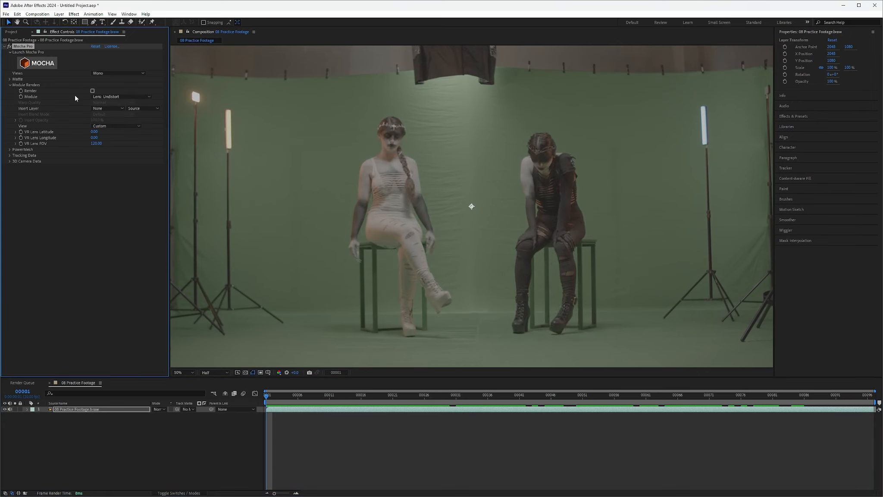
pyautogui.click(122, 96)
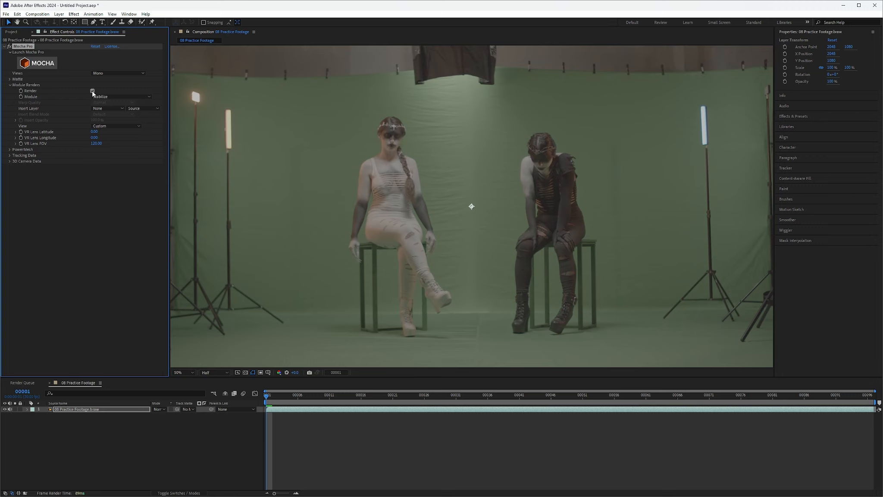
pyautogui.click(92, 91)
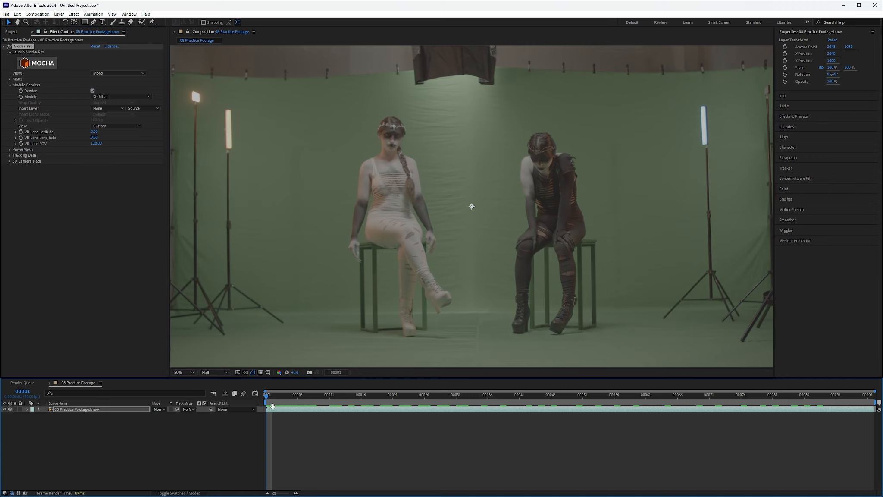
# Play the timeline to preview the actresses' stabilized footage.
pyautogui.click(525, 394)
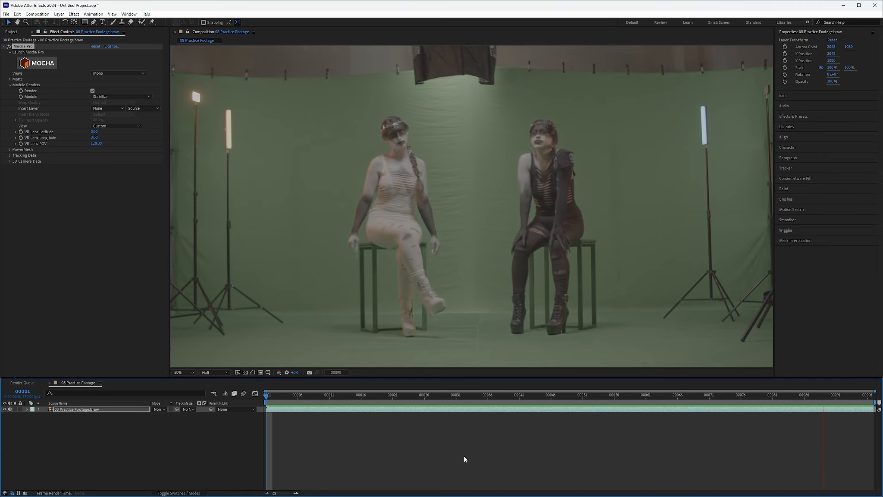
pyautogui.click(533, 394)
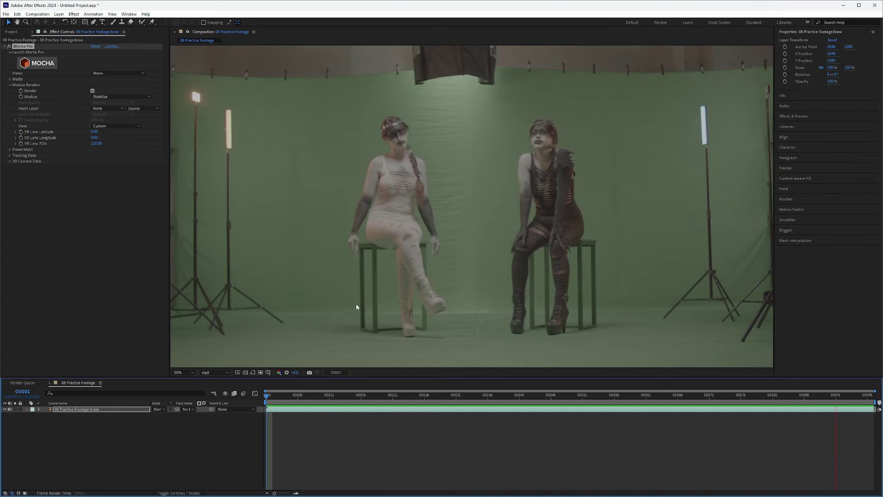
pyautogui.click(511, 394)
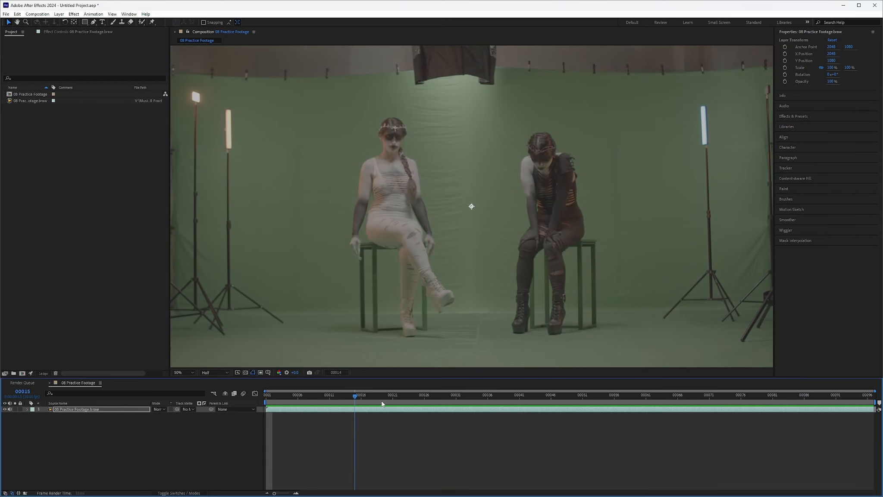
# Add the Practice Footage comp to the Render Queue with OpenEXR Sequence output.
pyautogui.click(267, 394)
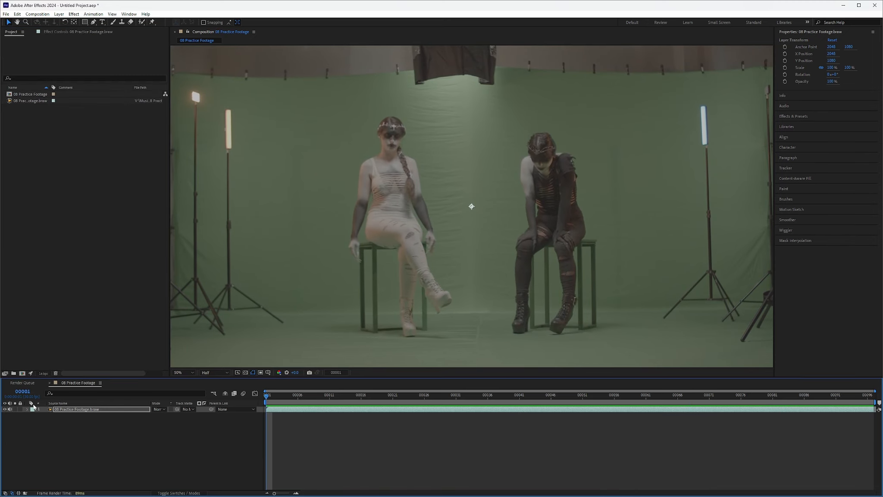
pyautogui.click(21, 383)
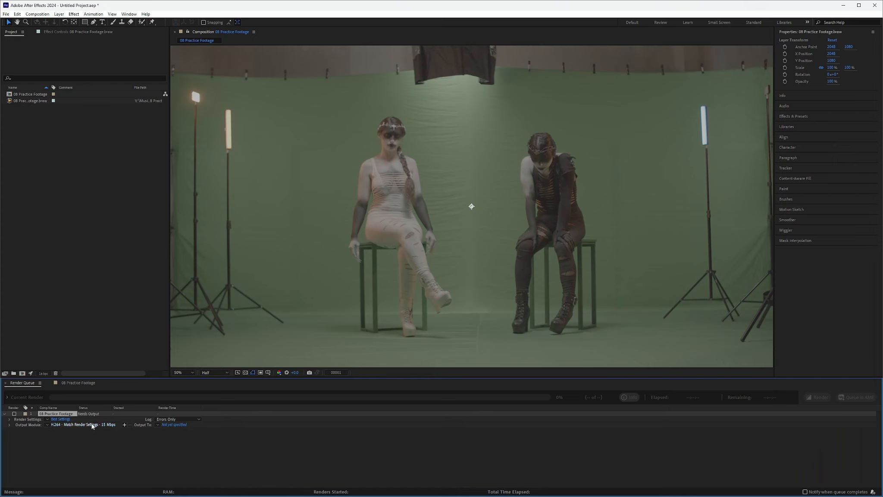
pyautogui.click(82, 424)
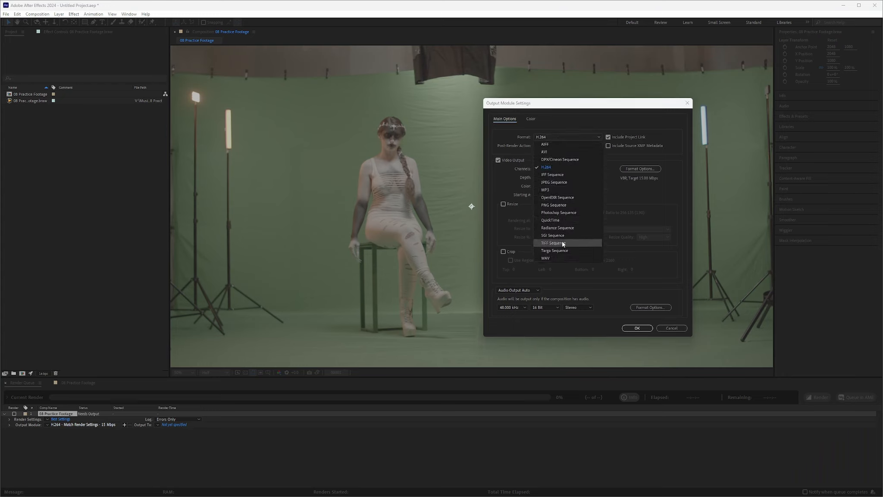
pyautogui.moveTo(357, 220)
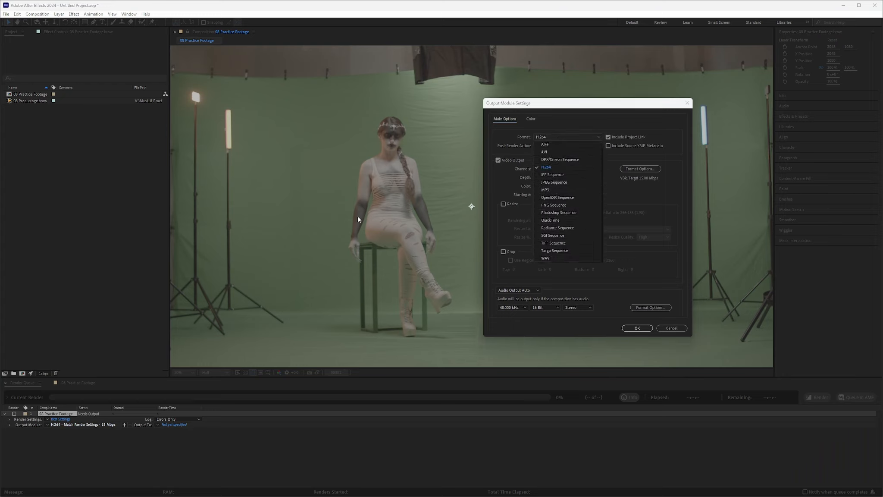
pyautogui.moveTo(320, 260)
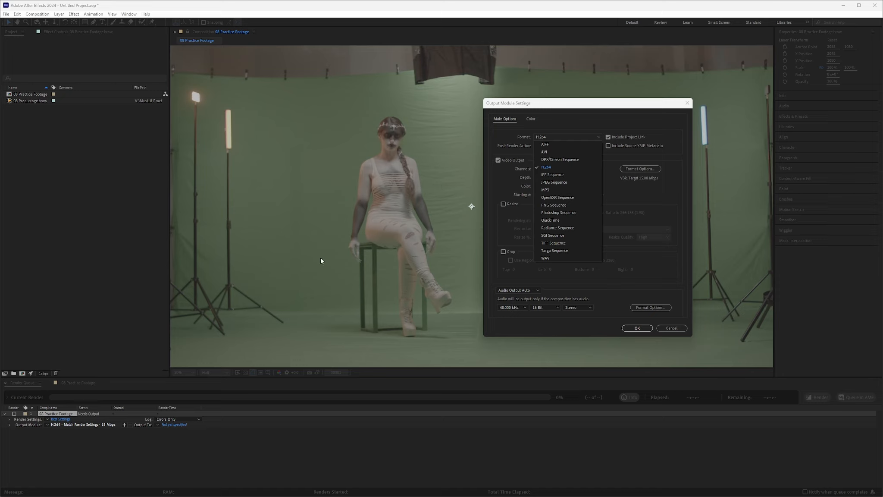
pyautogui.moveTo(557, 227)
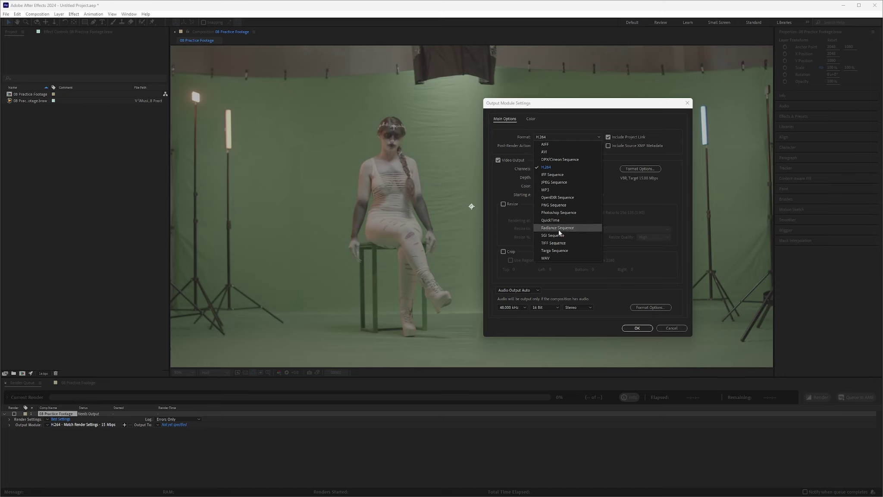
pyautogui.moveTo(551, 220)
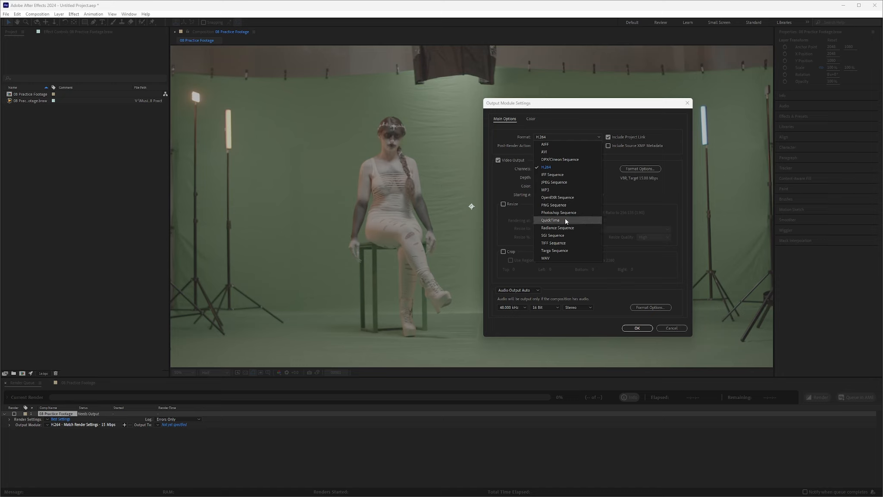
pyautogui.moveTo(559, 212)
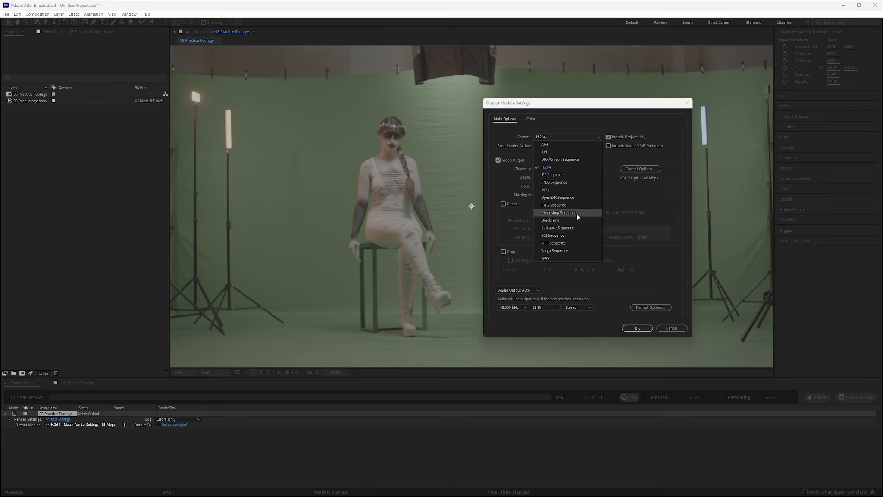
pyautogui.click(557, 197)
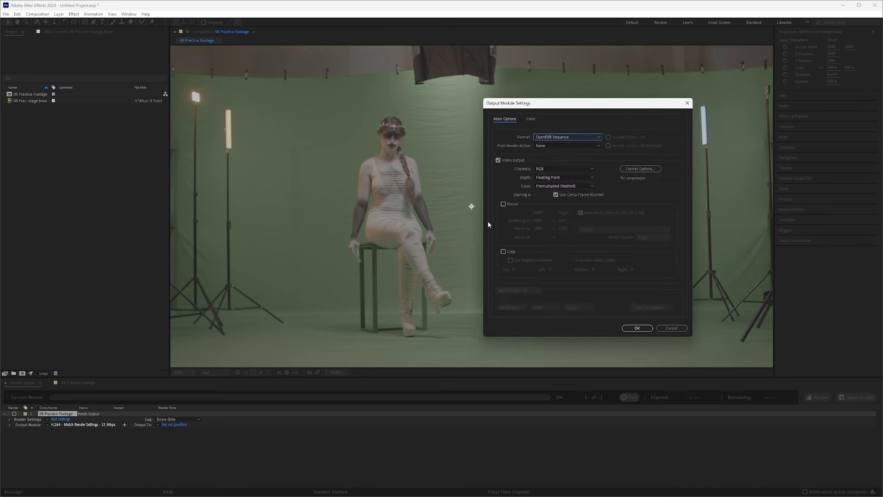
pyautogui.moveTo(402, 240)
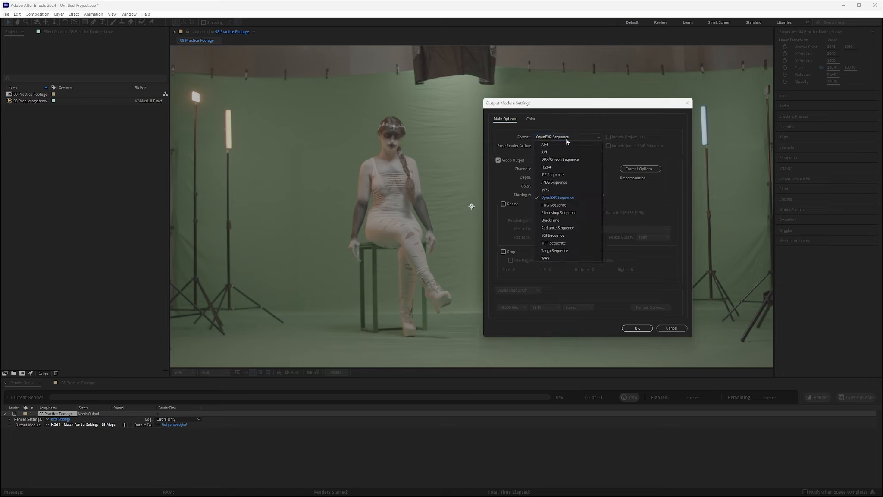
pyautogui.moveTo(564, 182)
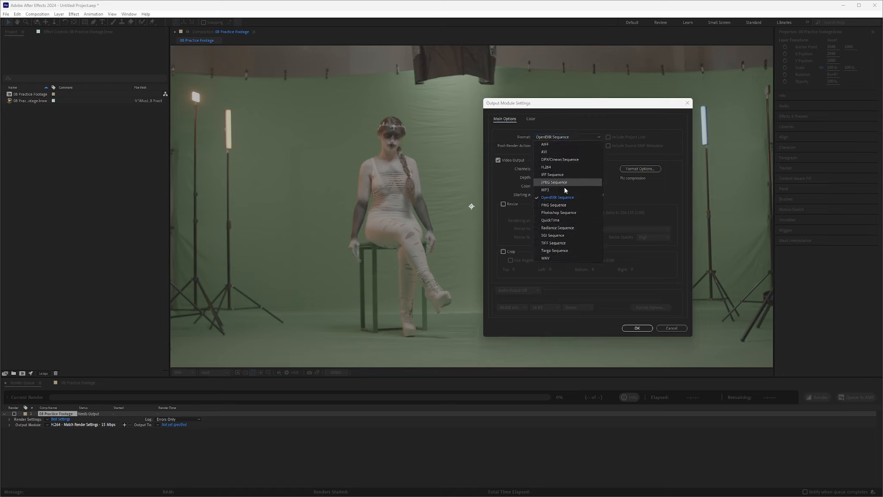
pyautogui.moveTo(553, 162)
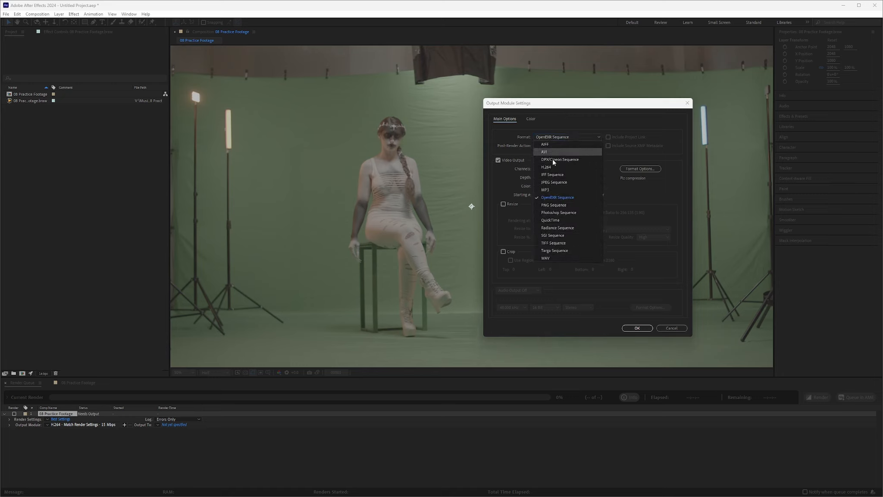
pyautogui.moveTo(669, 344)
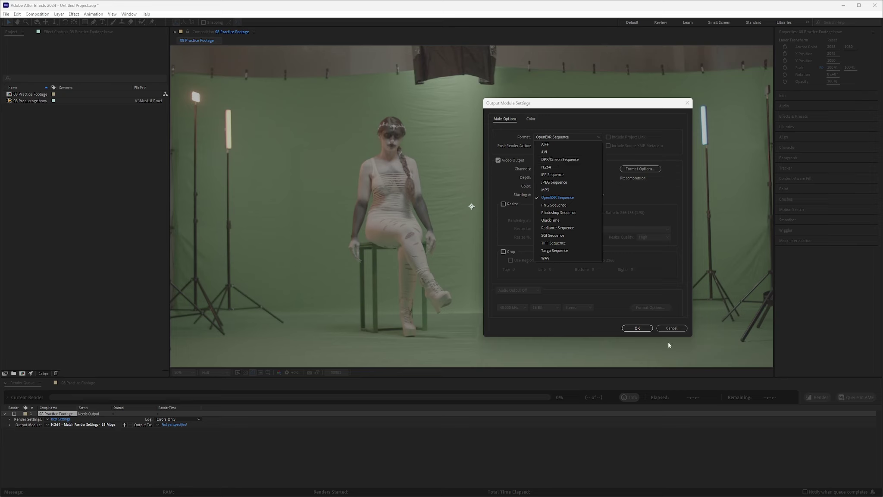
pyautogui.moveTo(570, 235)
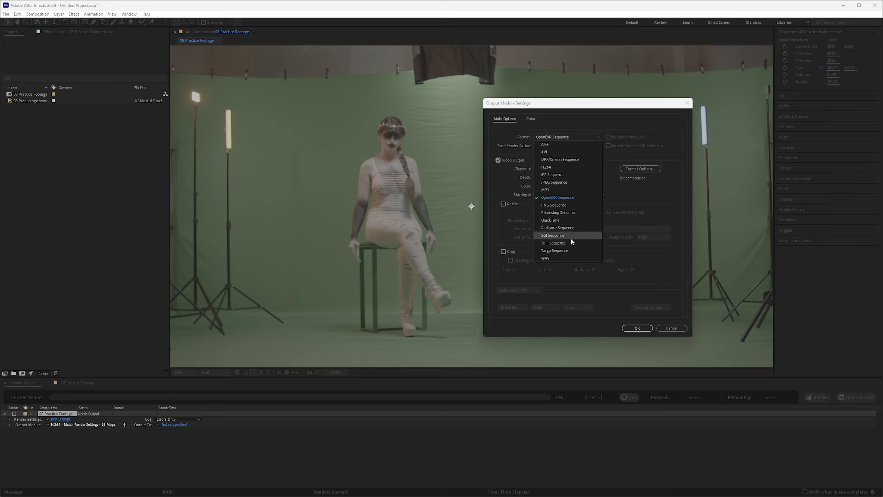
pyautogui.moveTo(566, 257)
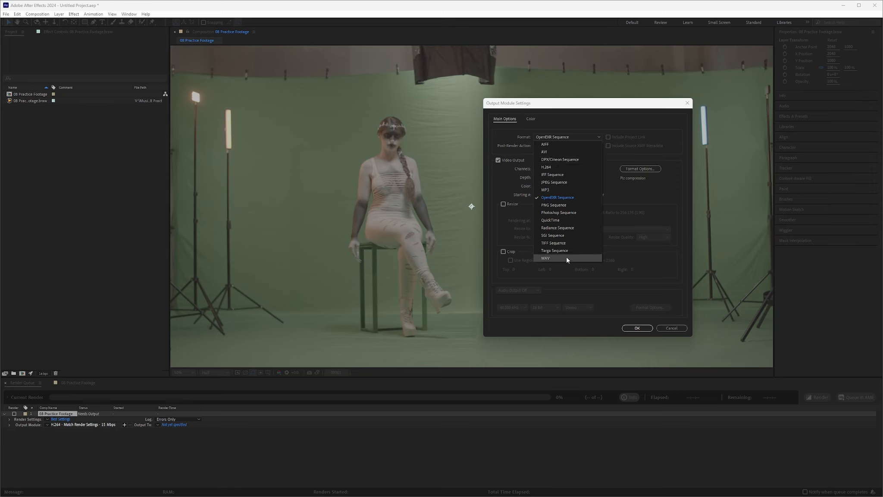
pyautogui.moveTo(483, 240)
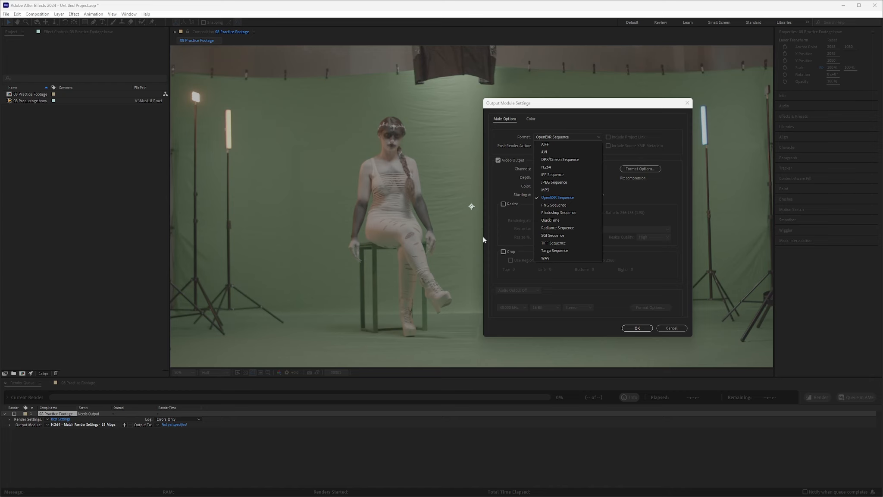
pyautogui.moveTo(637, 328)
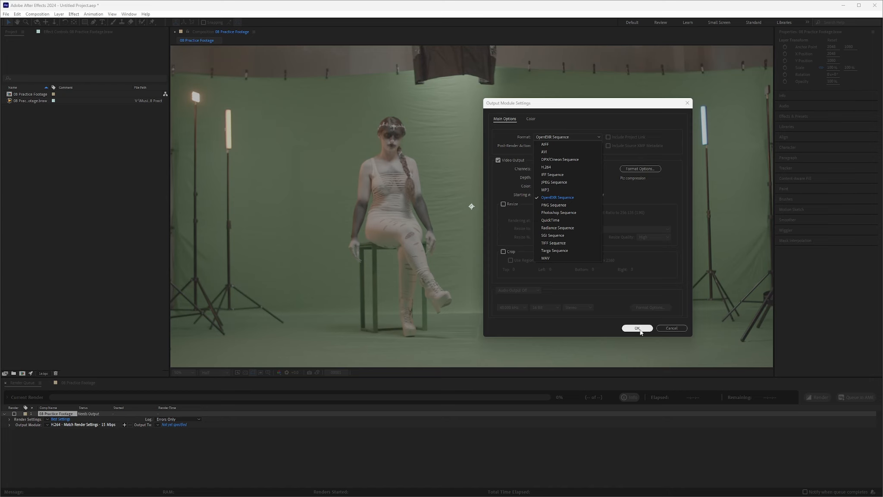
pyautogui.click(636, 327)
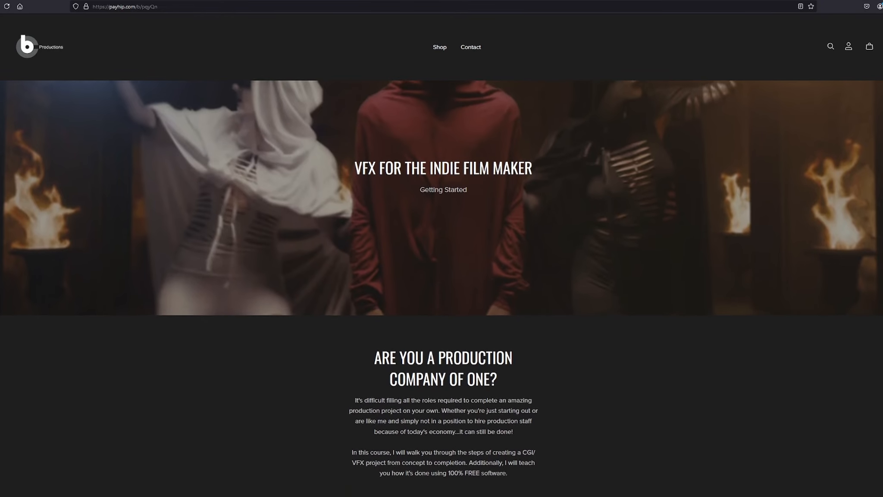
# Scroll down to the $26 Register for the Course card with Sign Up.
pyautogui.scroll(-3)
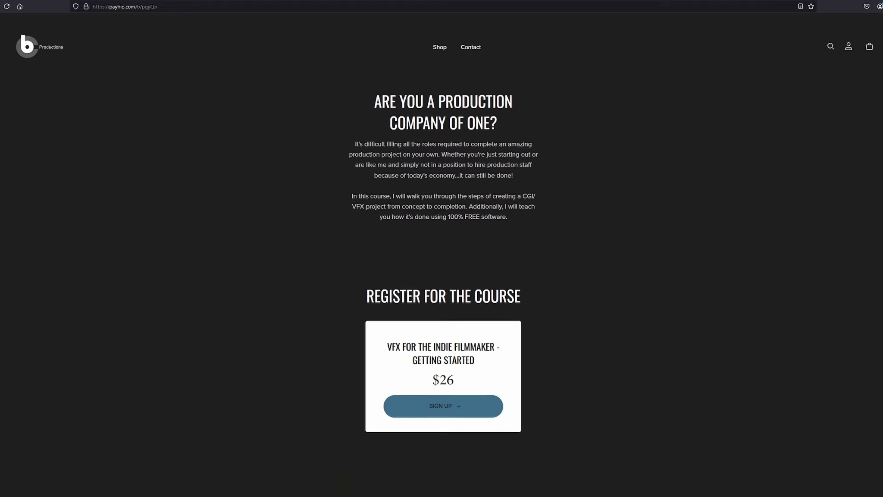
pyautogui.scroll(-3)
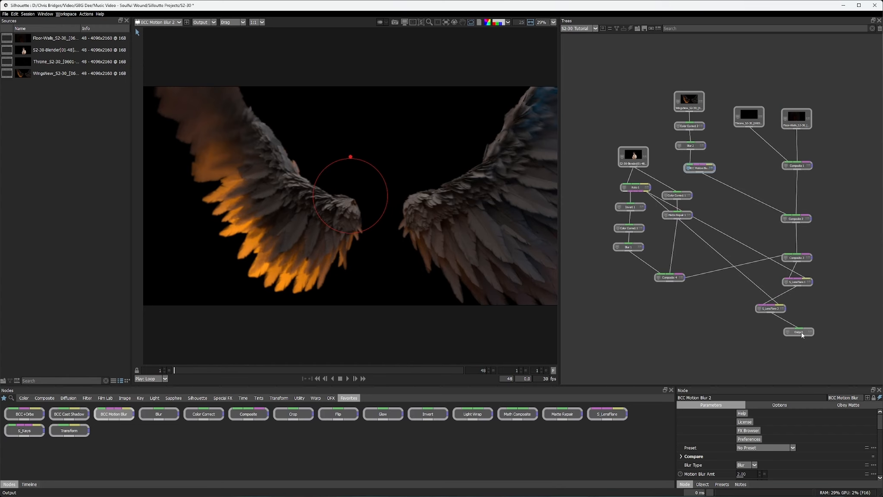
# Switch to the Edit page and play the Soulful Wound Final Timeline.
pyautogui.click(797, 331)
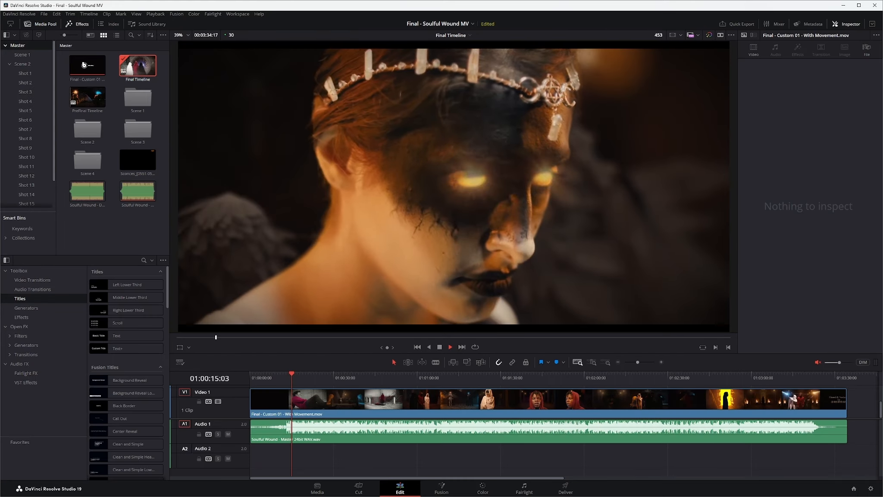
pyautogui.click(297, 374)
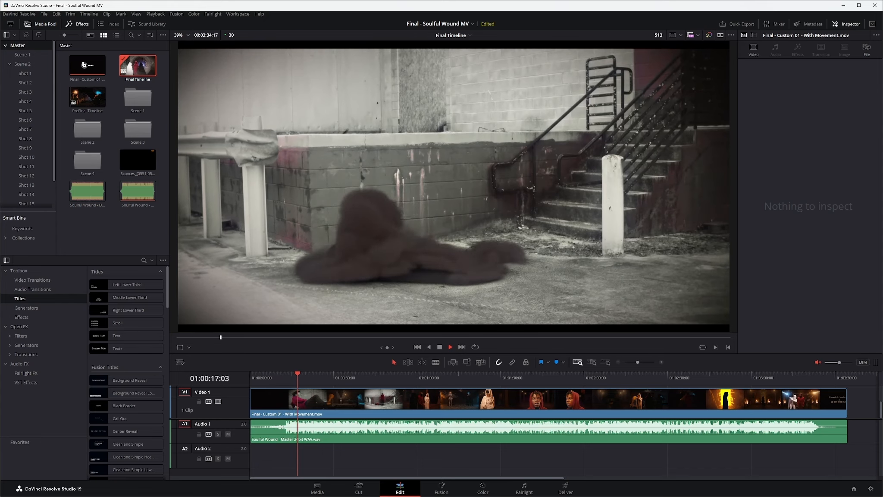